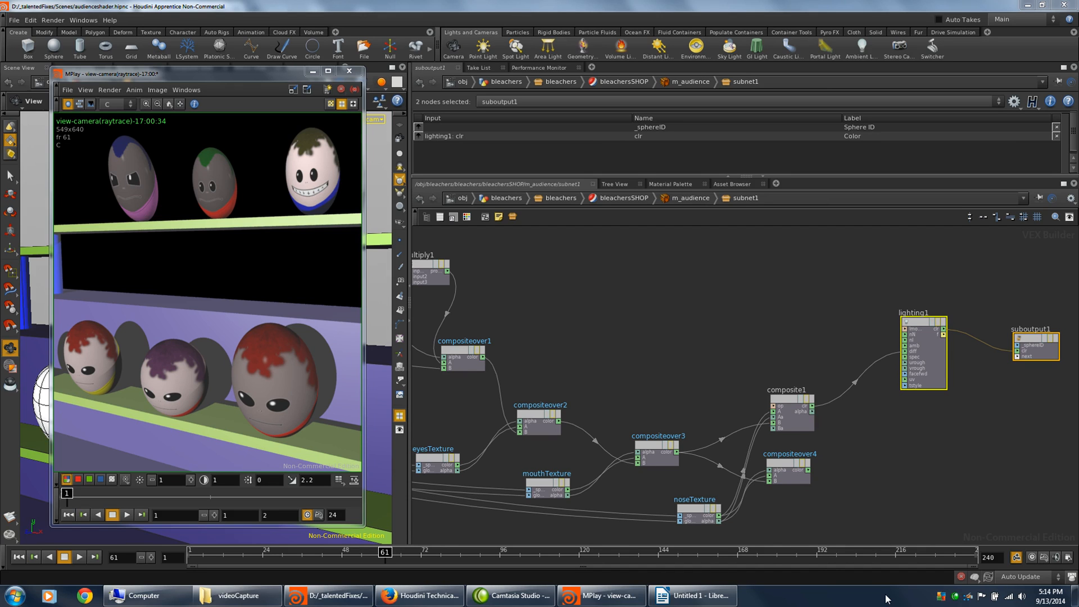
pyautogui.moveTo(820, 564)
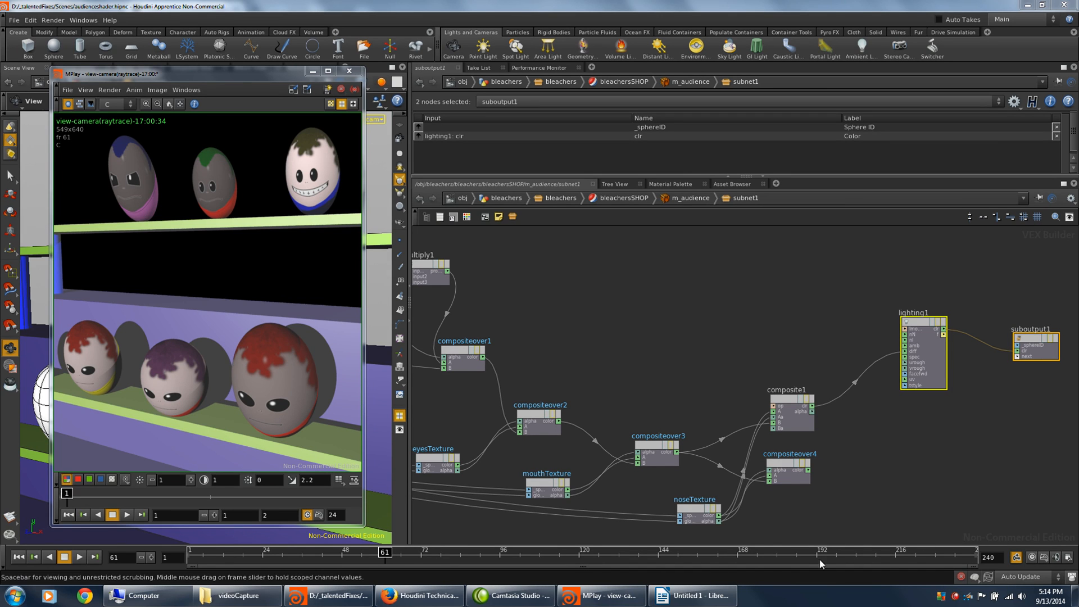
pyautogui.moveTo(830, 567)
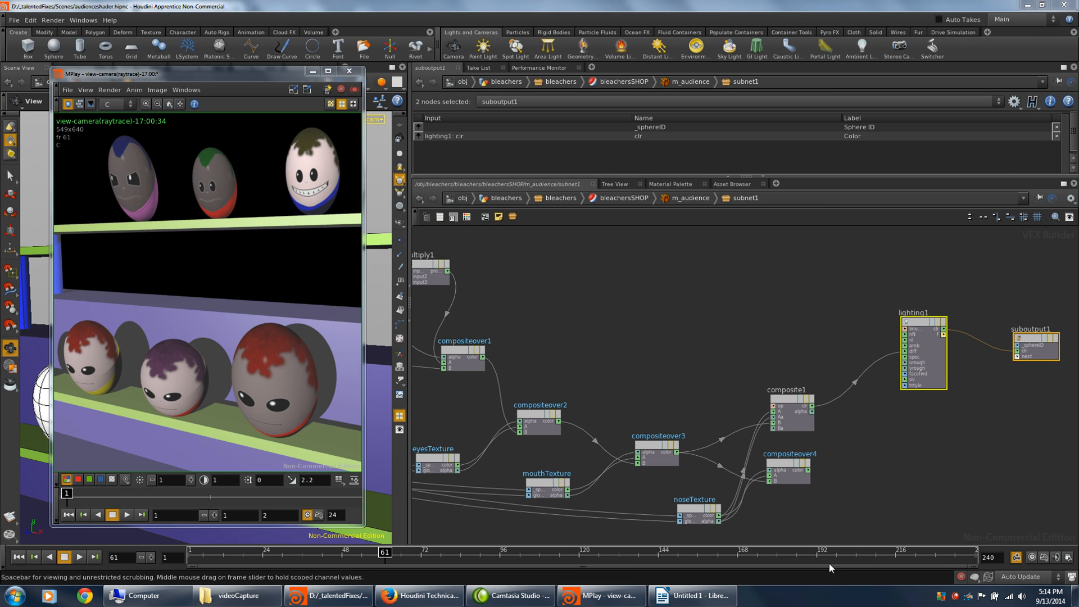
pyautogui.moveTo(755, 559)
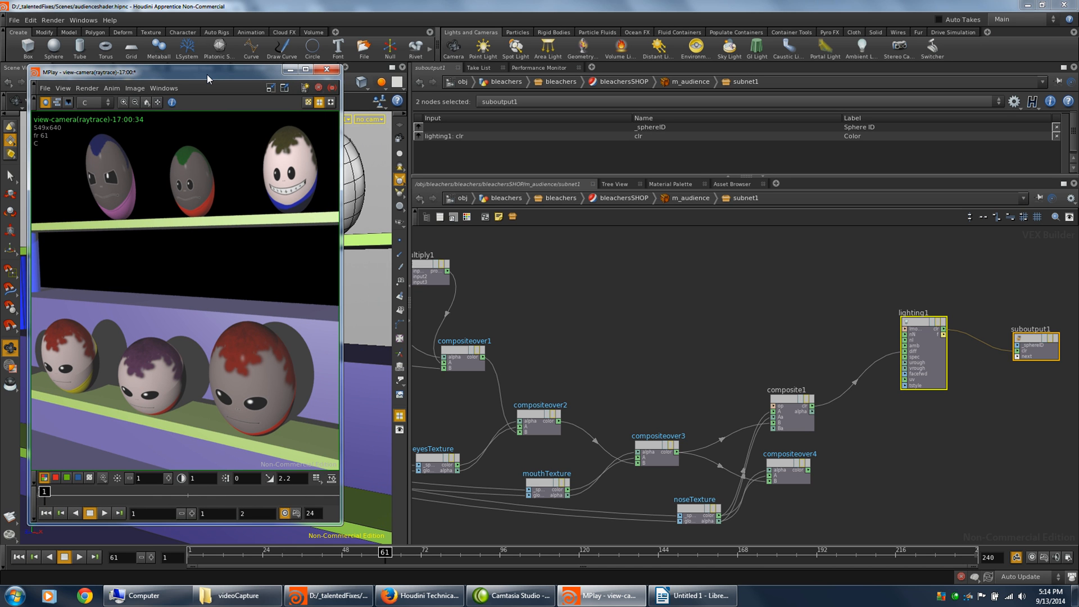
pyautogui.moveTo(299, 438)
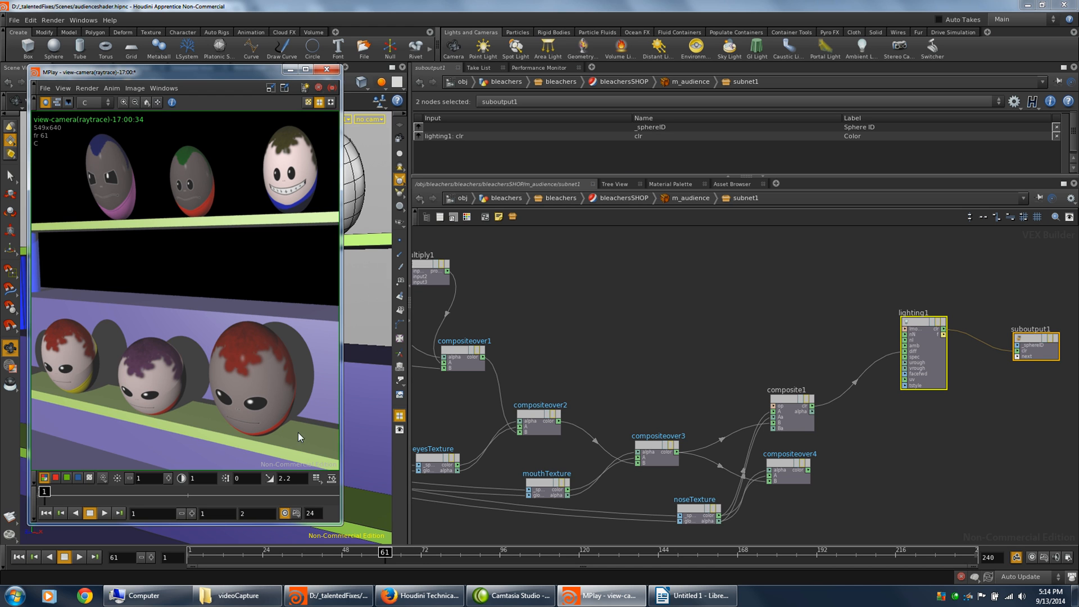
# Rewire so compositeover4's output feeds lighting1's clr input instead of composite1
pyautogui.click(787, 391)
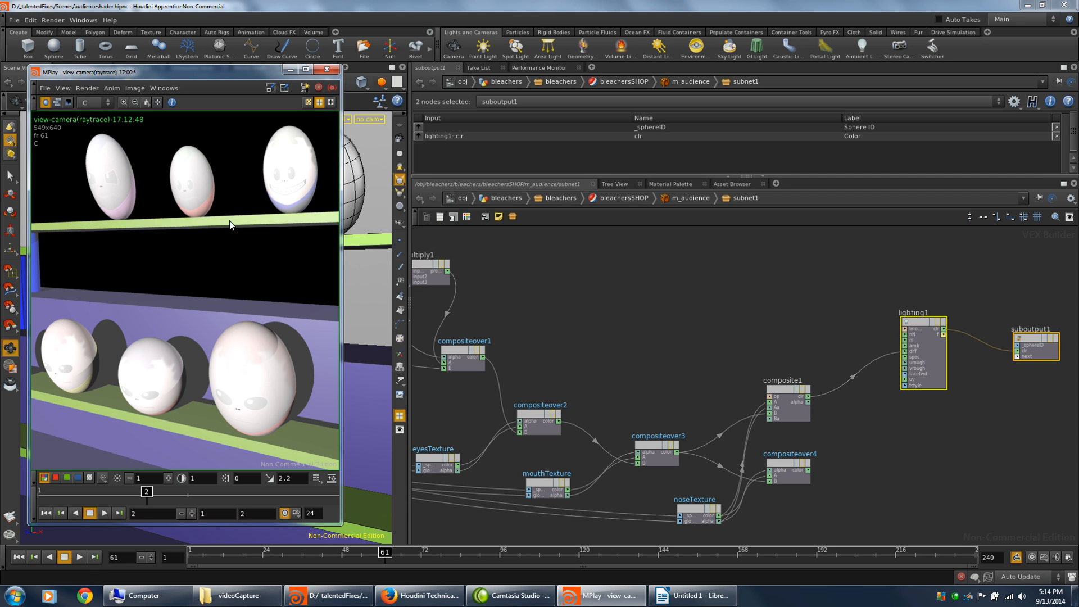
pyautogui.moveTo(235, 413)
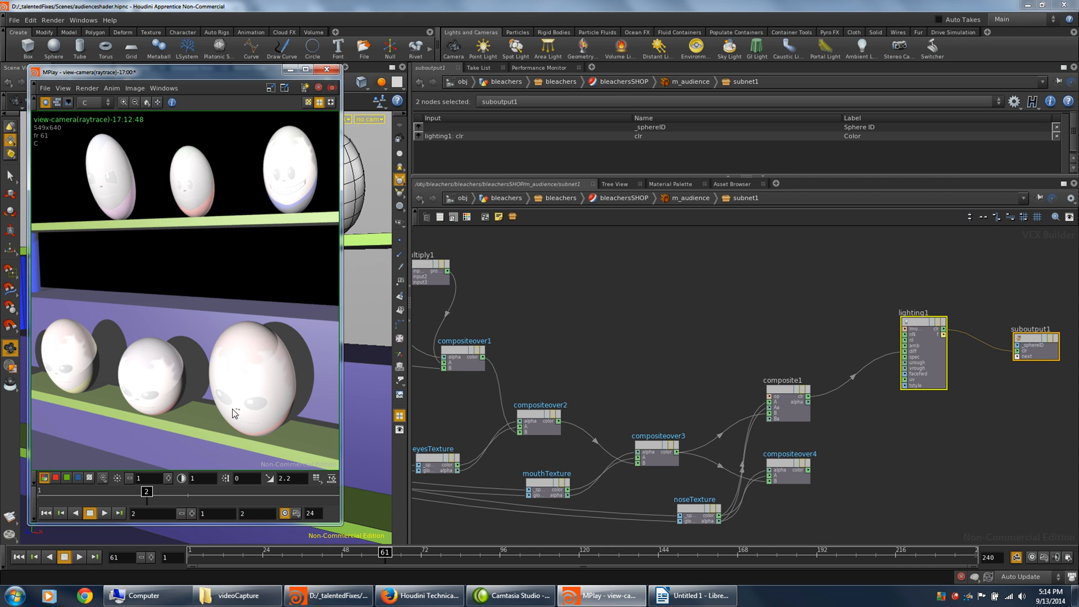
pyautogui.moveTo(114, 263)
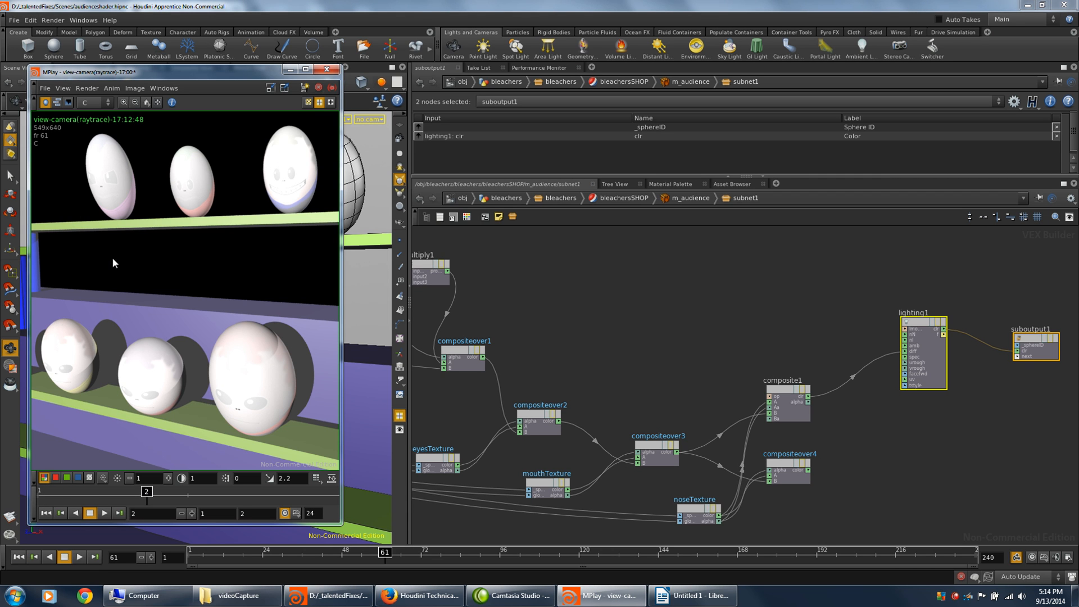
pyautogui.moveTo(221, 379)
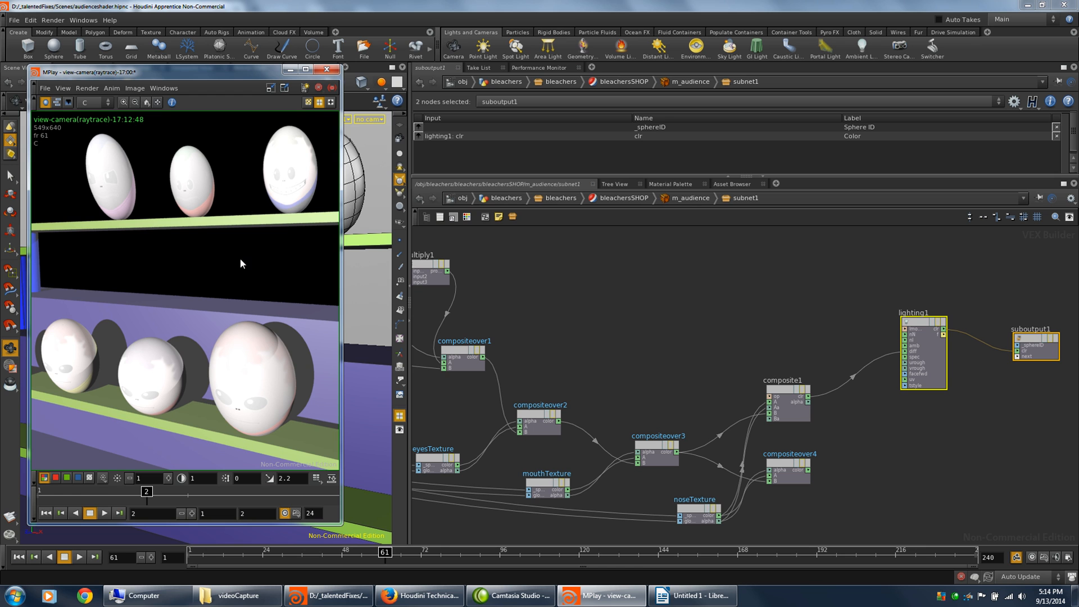
pyautogui.moveTo(183, 246)
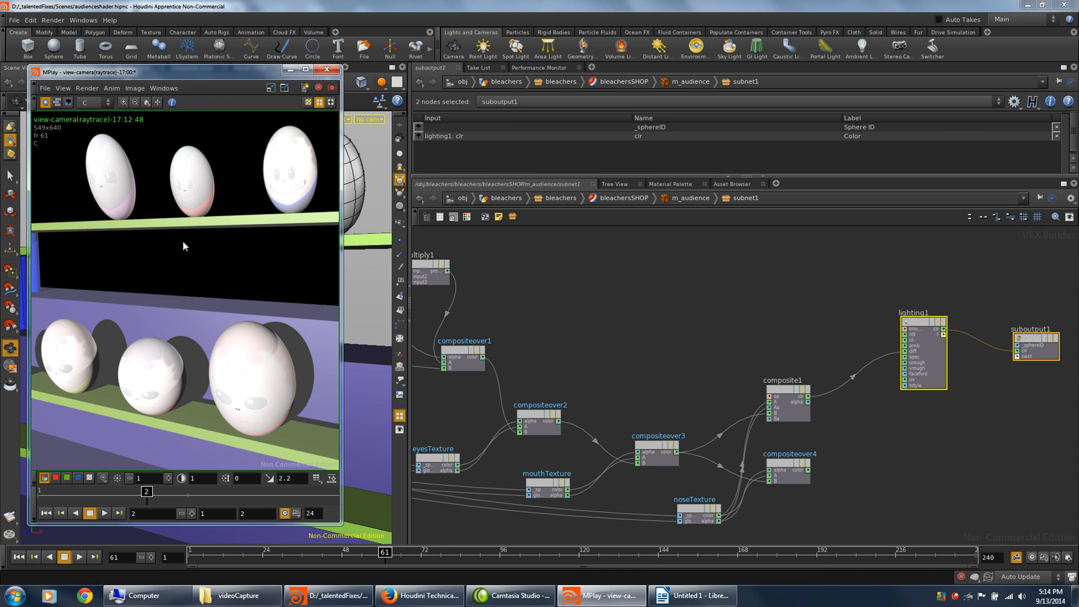
pyautogui.moveTo(851, 448)
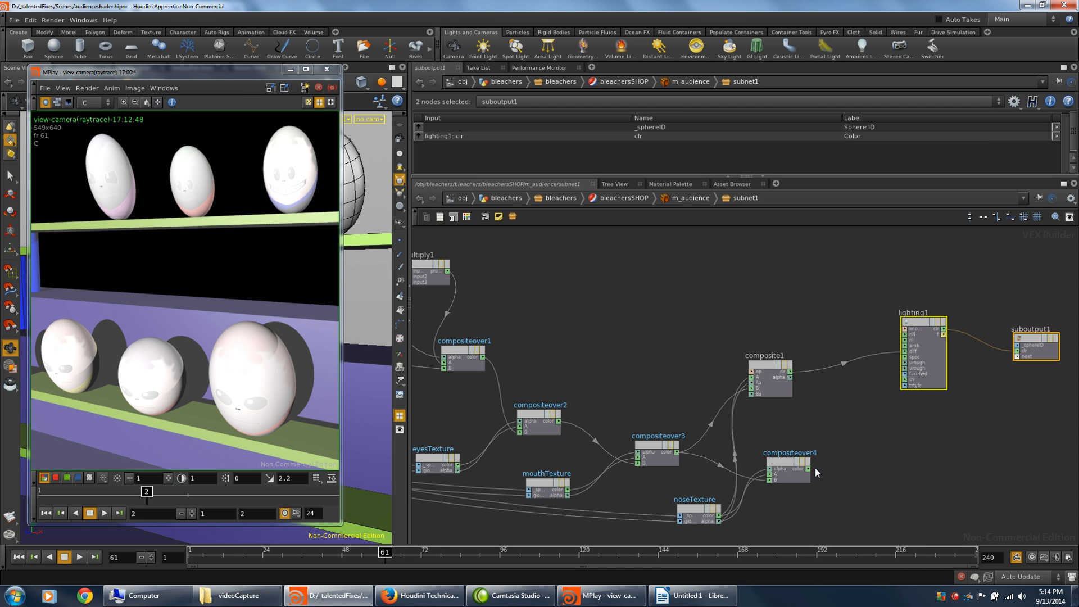
pyautogui.moveTo(814, 472)
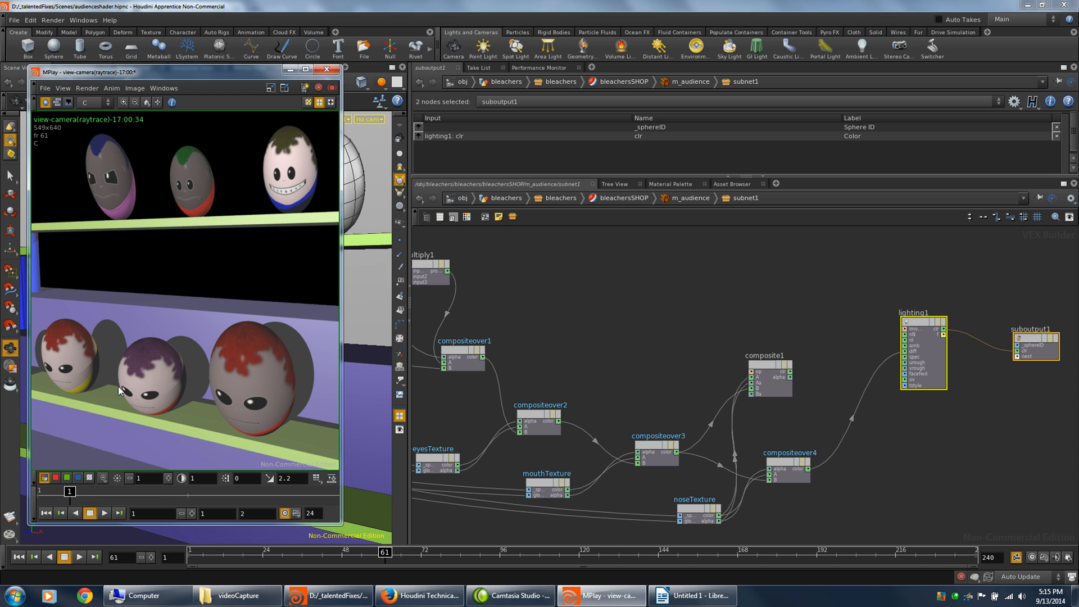
pyautogui.moveTo(820, 341)
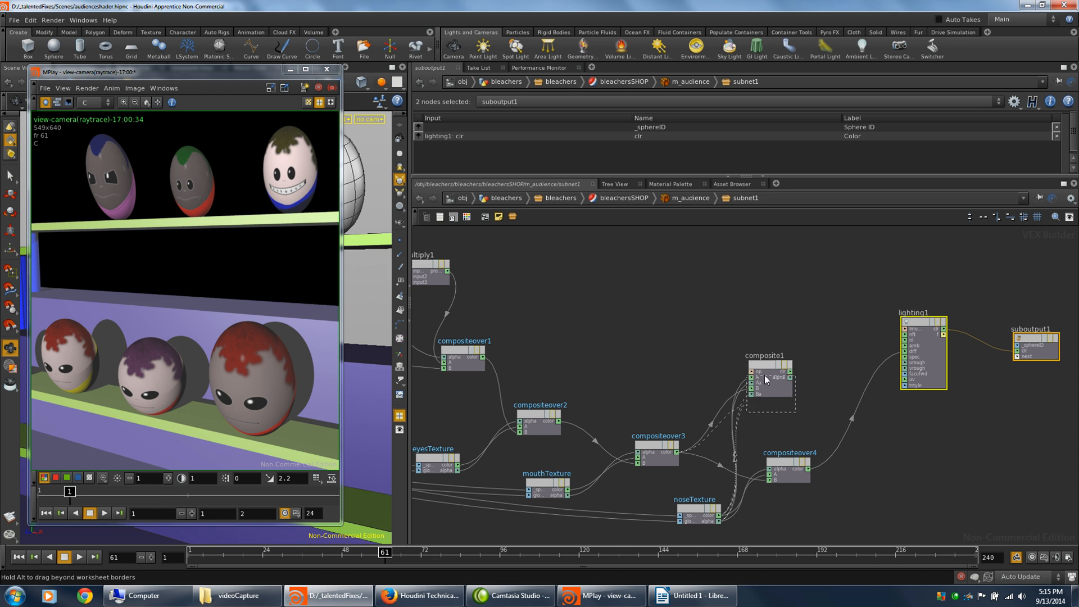
# Reposition composite1 to make room for surfacemodel1 below lighting1
pyautogui.moveTo(765, 379); pyautogui.dragTo(750, 372)
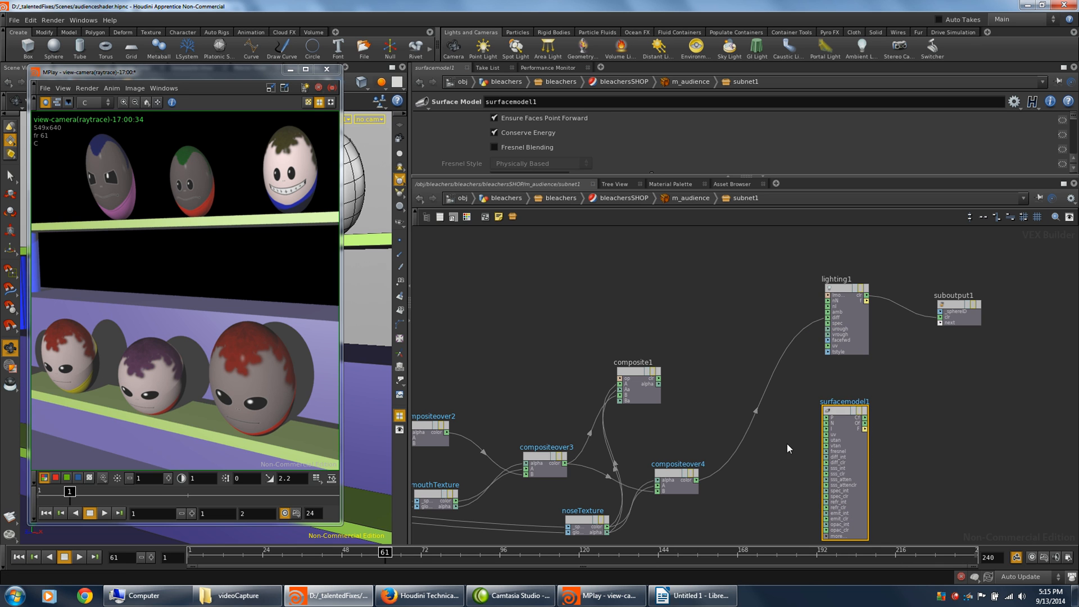
pyautogui.moveTo(710, 493)
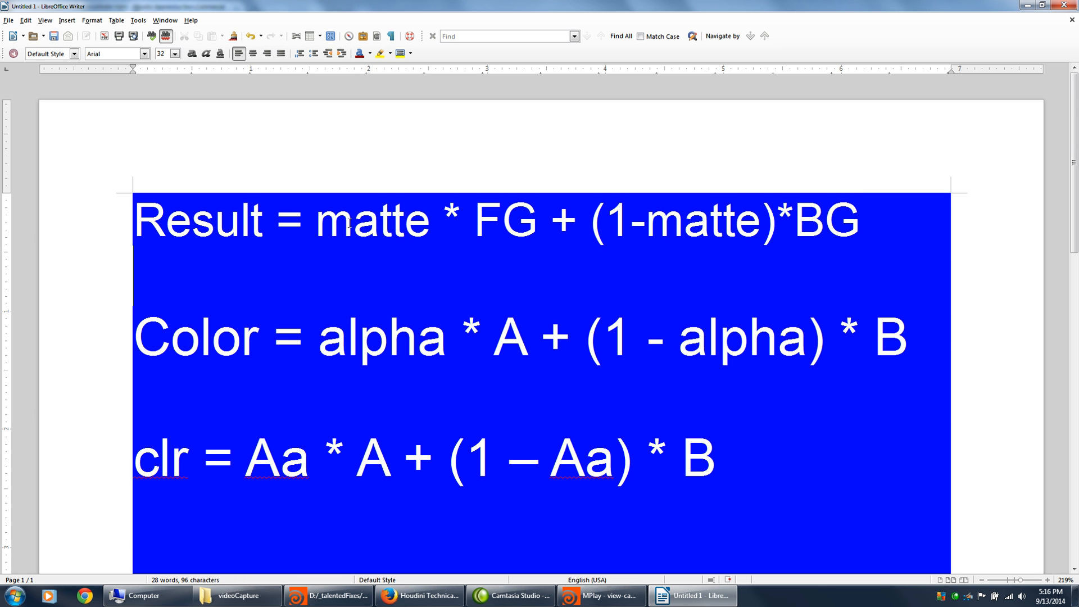
# Highlight the FG term, then the rest of the matte compositing result formula
pyautogui.doubleClick(505, 220)
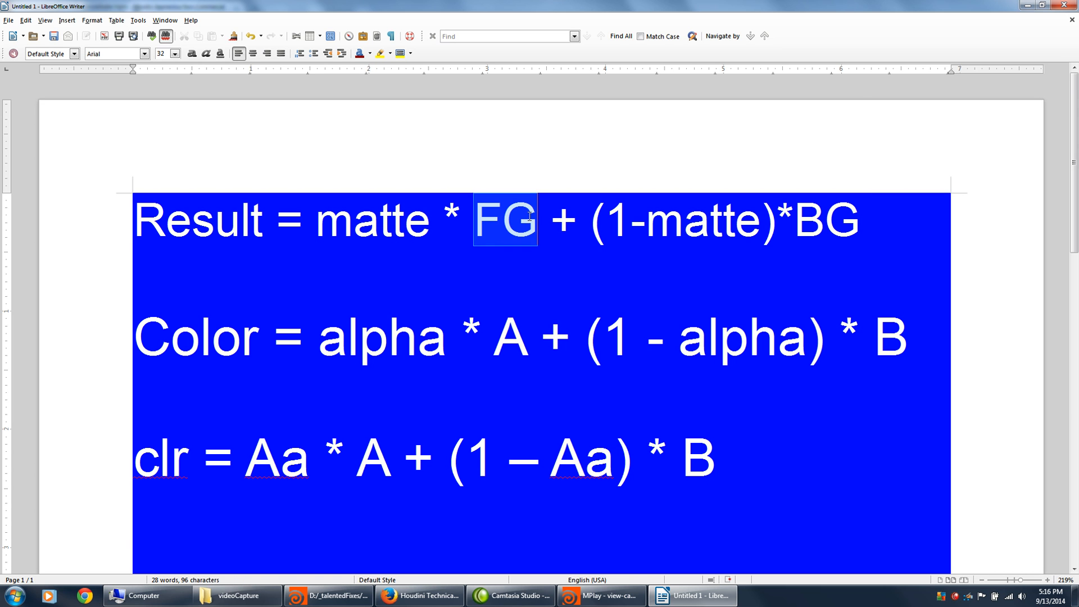
pyautogui.click(603, 217)
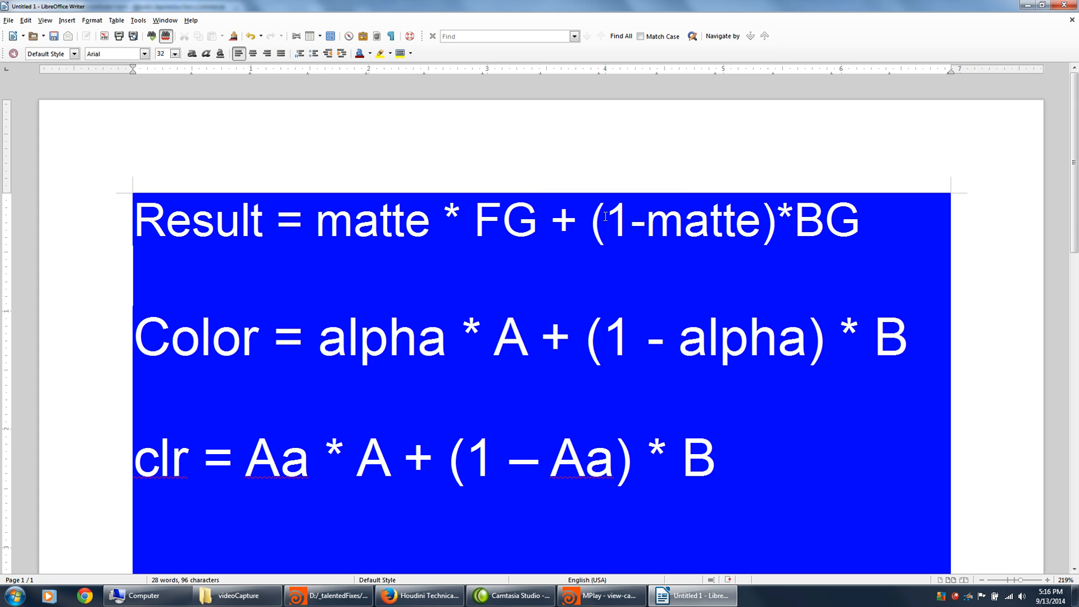
pyautogui.moveTo(605, 219); pyautogui.dragTo(762, 219)
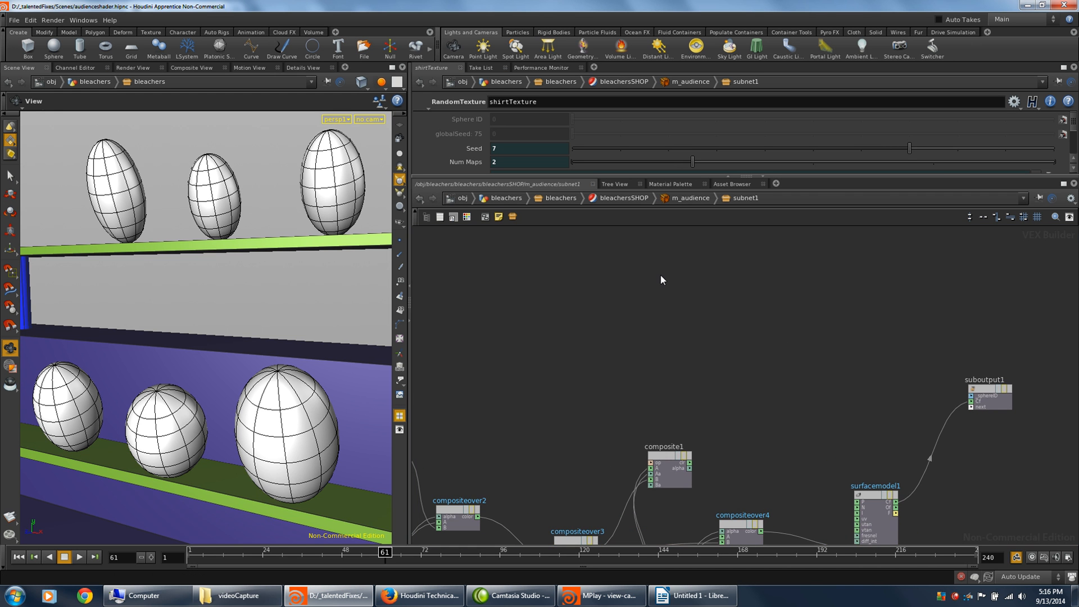
pyautogui.moveTo(672, 432)
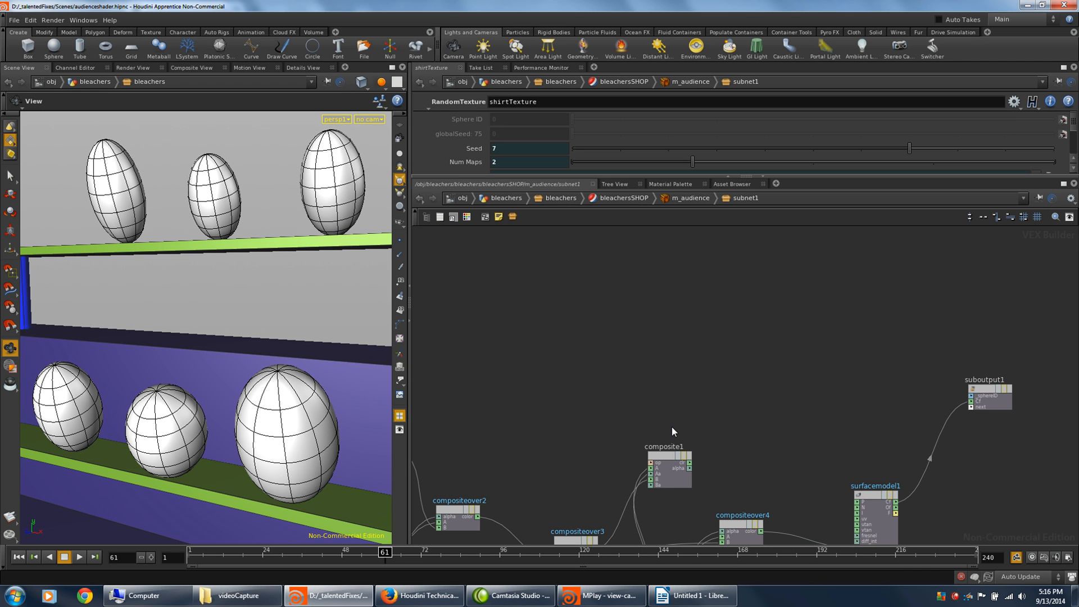
pyautogui.moveTo(711, 275)
pyautogui.write('Cons')
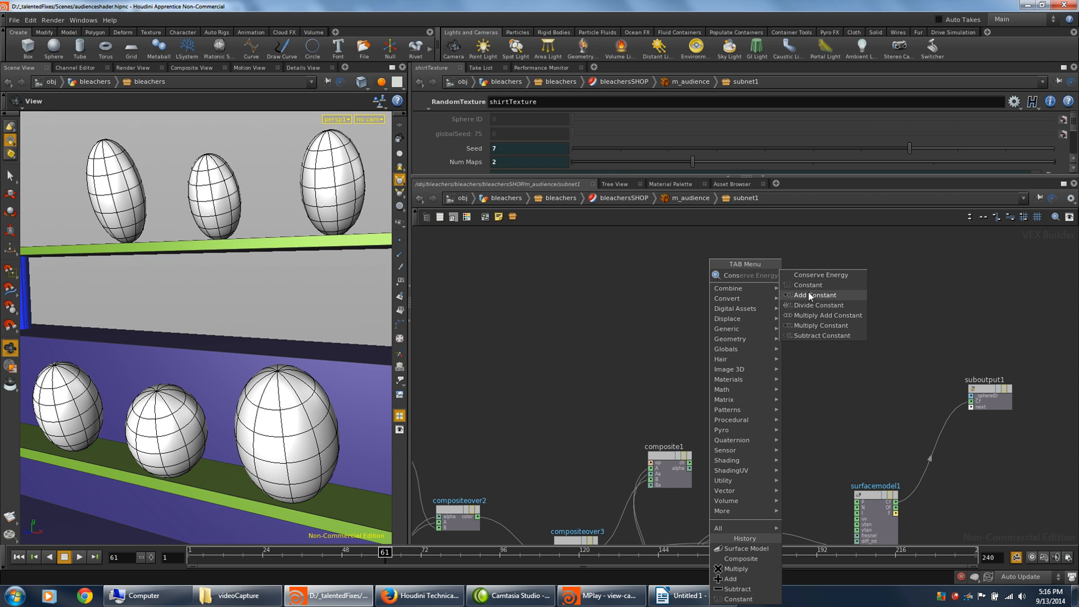
# Create a Constant node renamed 'one', Float type with default 1, positioned in subnet1
pyautogui.click(808, 285)
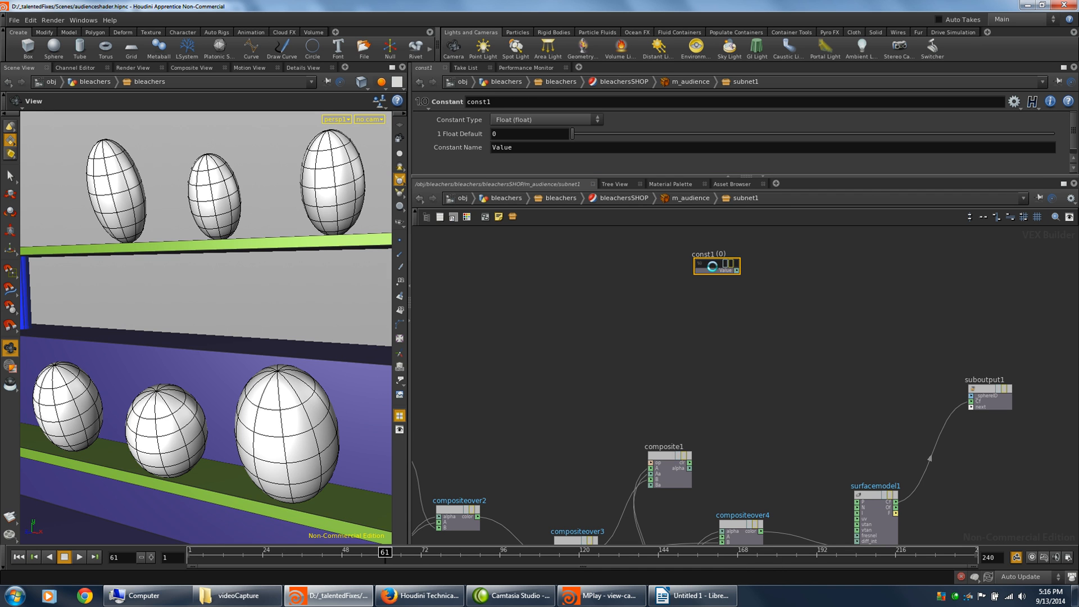
pyautogui.click(500, 101)
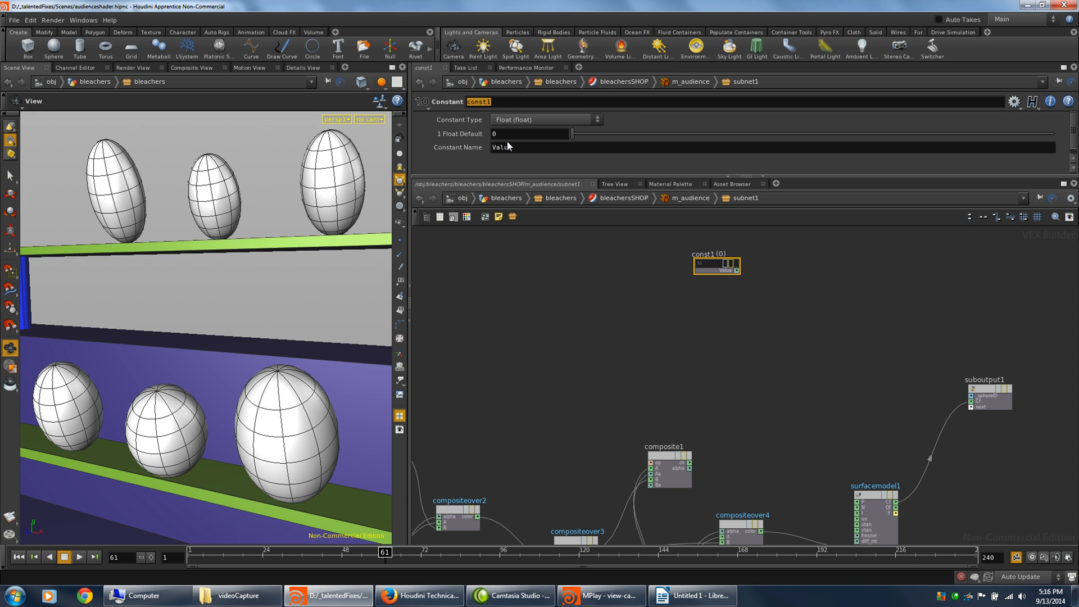
pyautogui.write('one')
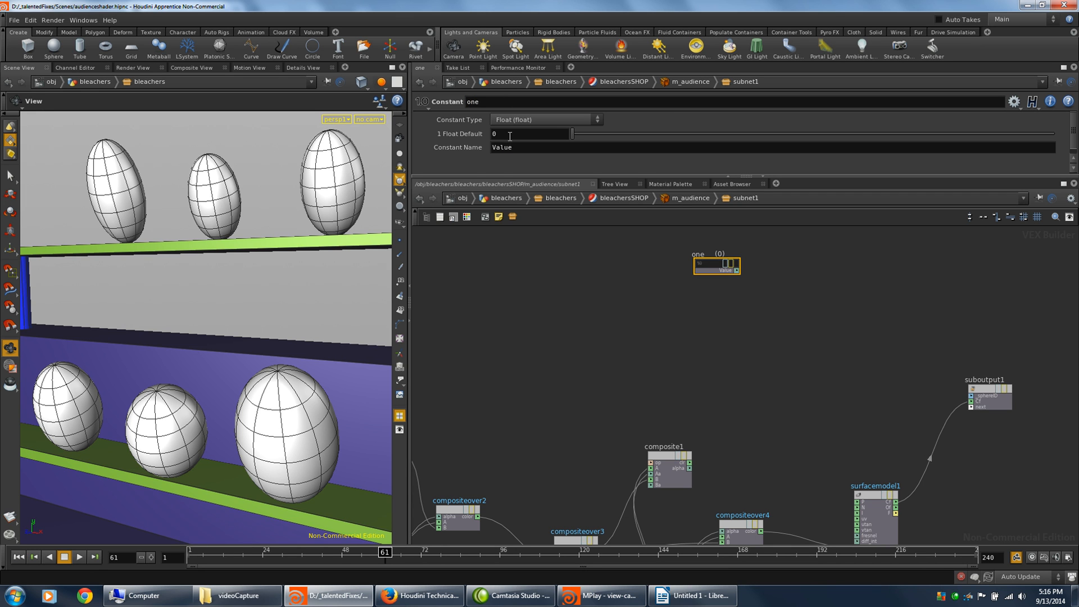
pyautogui.write('1')
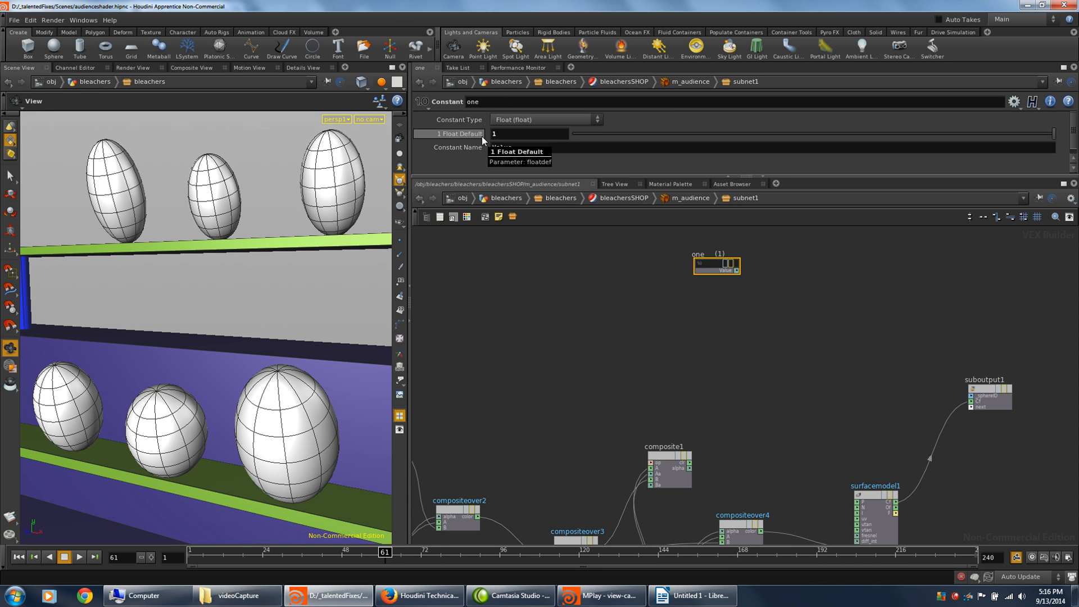
pyautogui.click(705, 268)
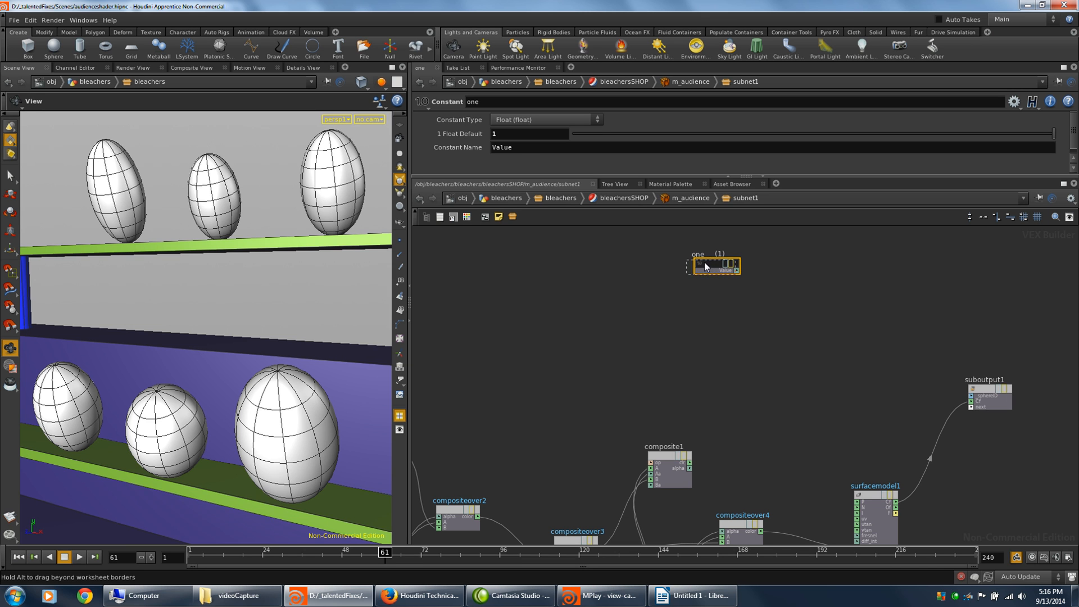
pyautogui.moveTo(715, 267); pyautogui.dragTo(693, 263)
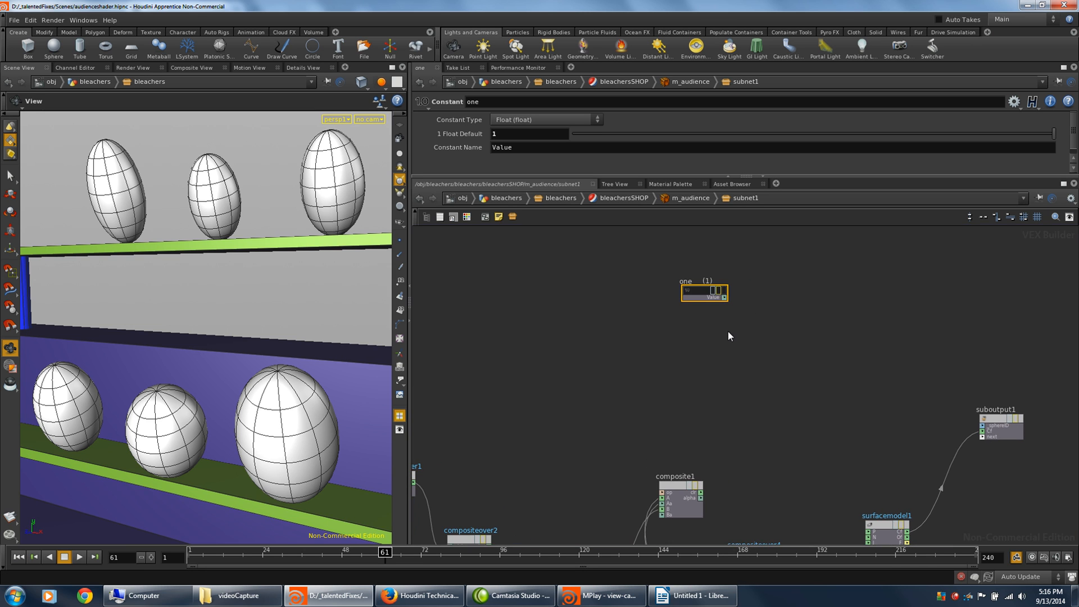
pyautogui.moveTo(767, 302)
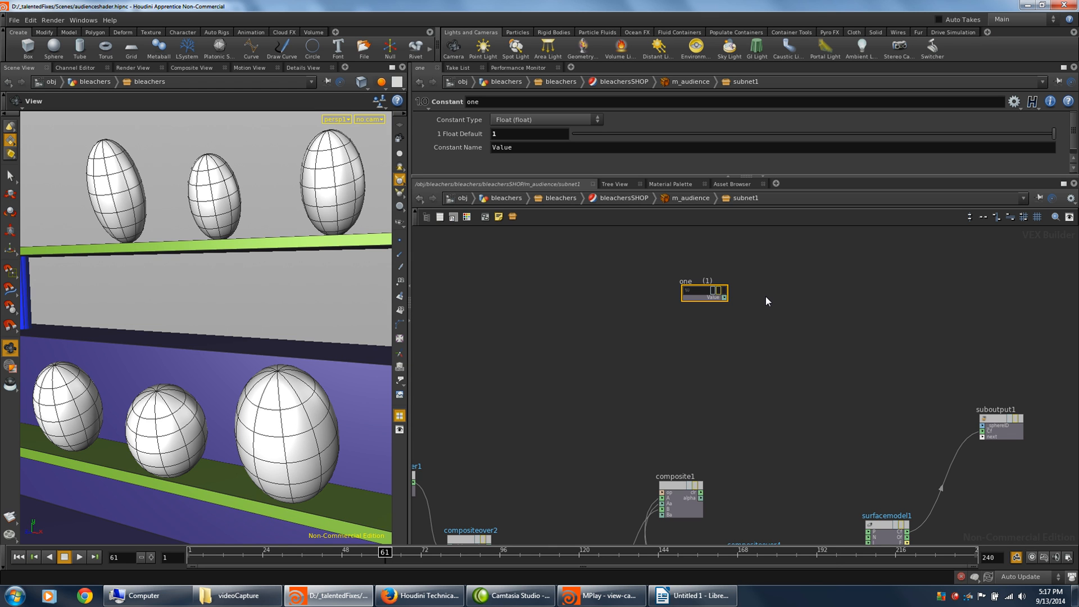
# Create a Subtract node renamed oneminusalpha taking one and noseTexture alpha as inputs
pyautogui.press('Tab')
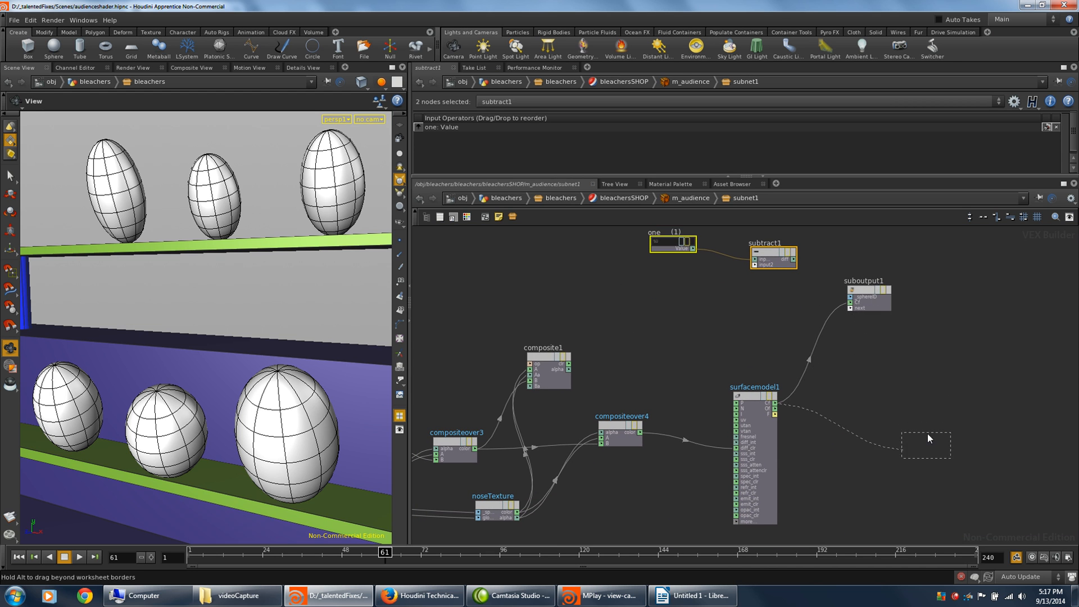
pyautogui.moveTo(867, 296); pyautogui.dragTo(925, 444)
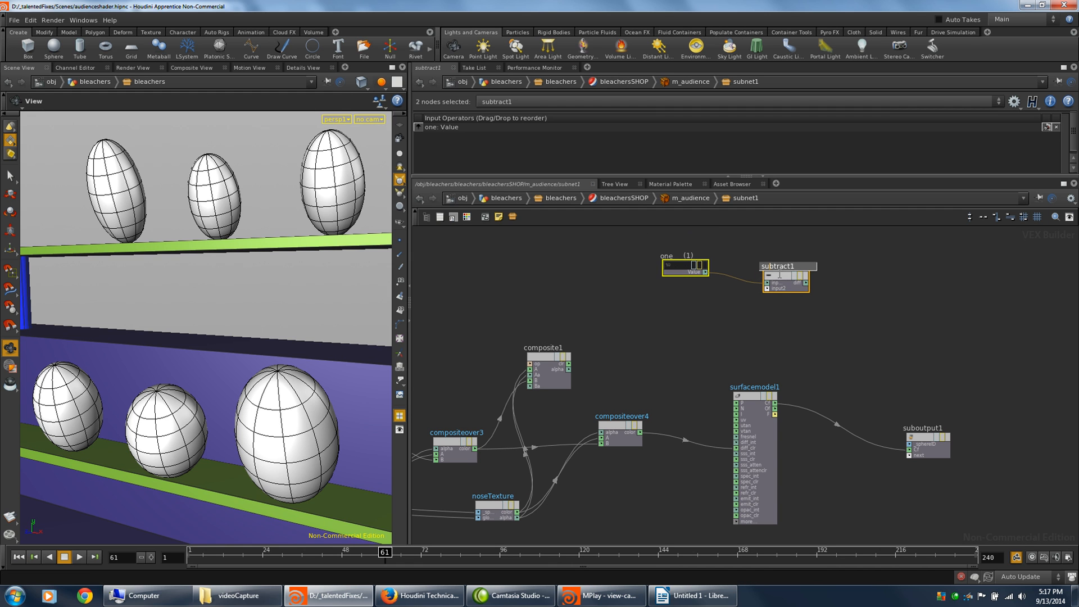
pyautogui.doubleClick(784, 267)
pyautogui.write('oneminusalpha')
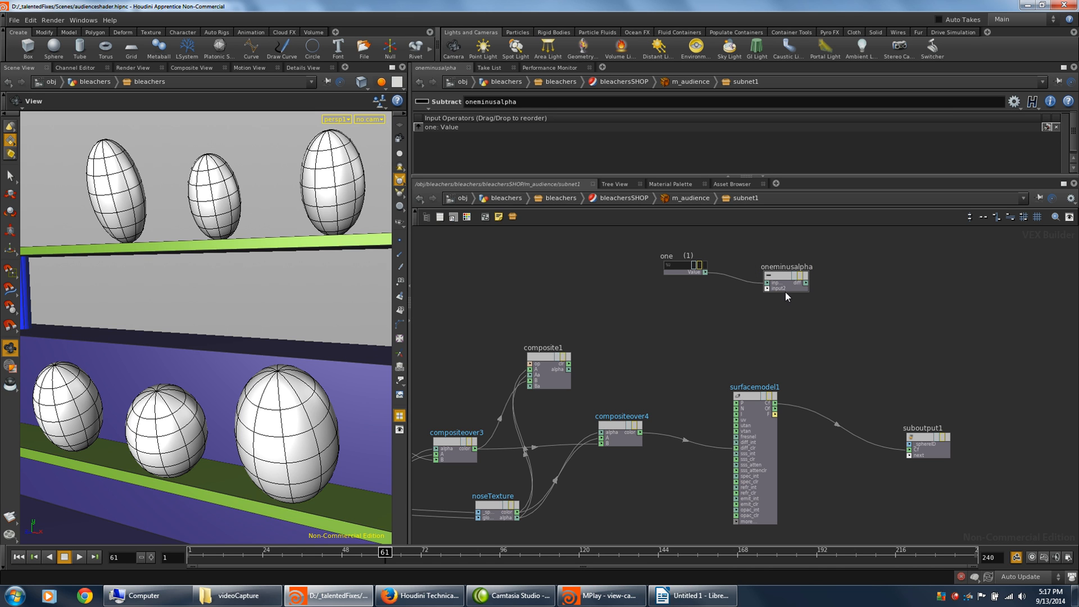
pyautogui.click(785, 280)
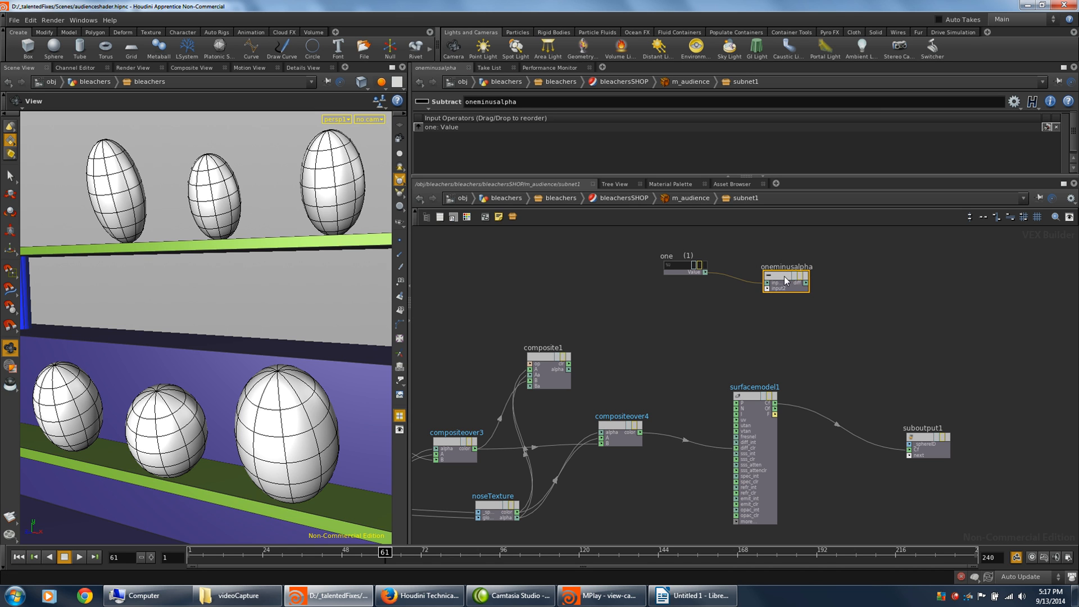
pyautogui.moveTo(651, 482)
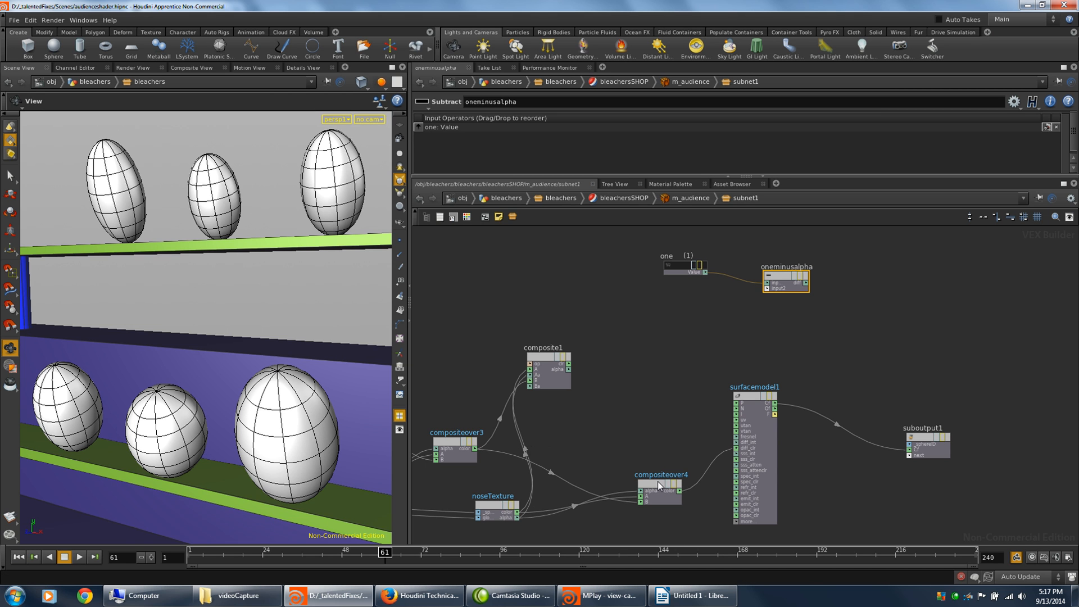
pyautogui.moveTo(517, 520)
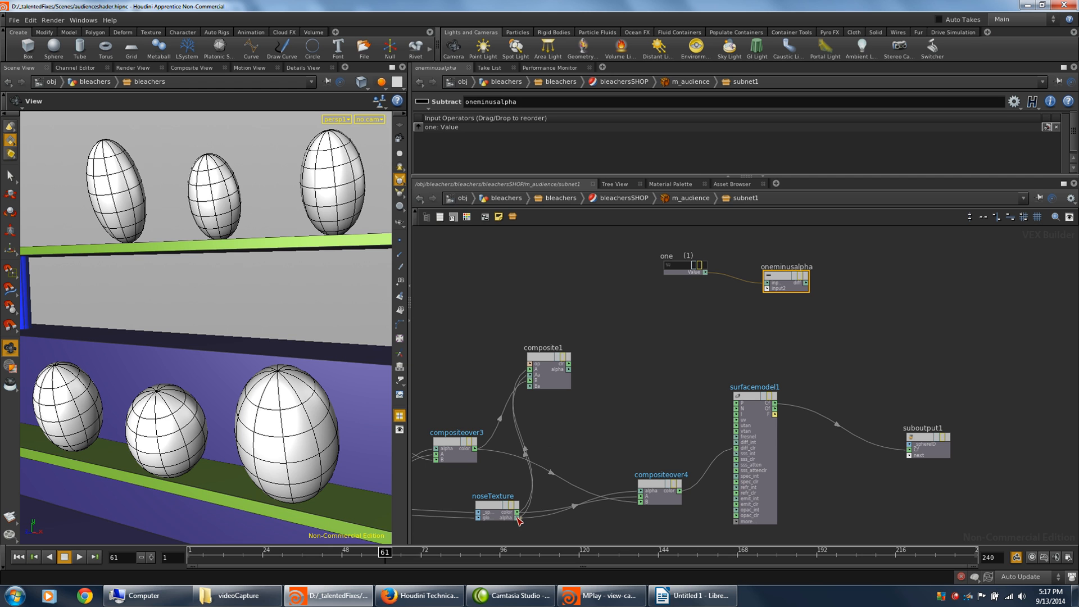
pyautogui.moveTo(519, 520); pyautogui.dragTo(768, 296)
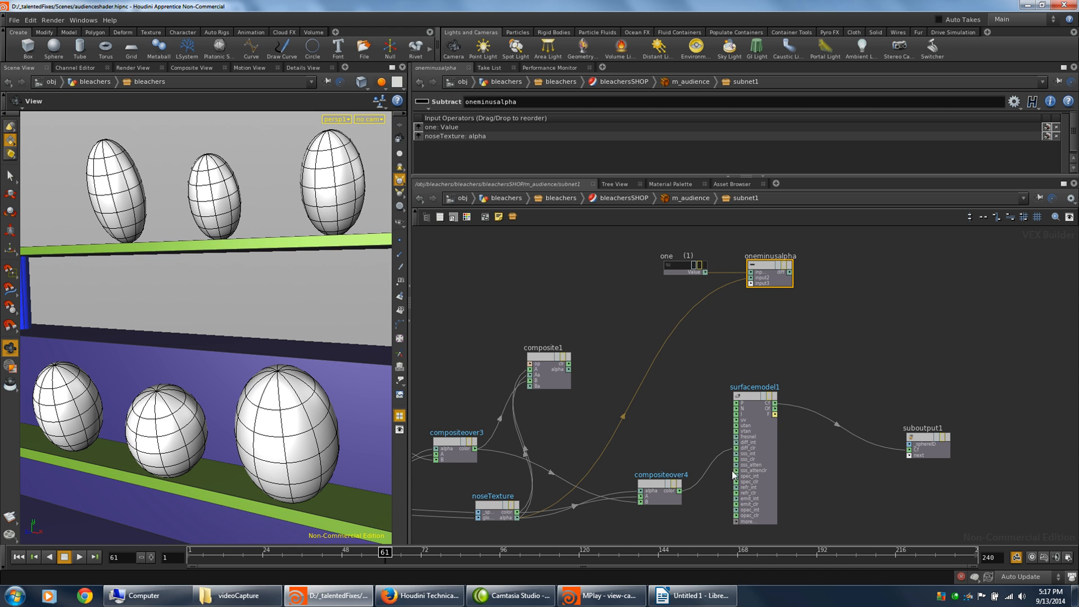
pyautogui.moveTo(848, 317)
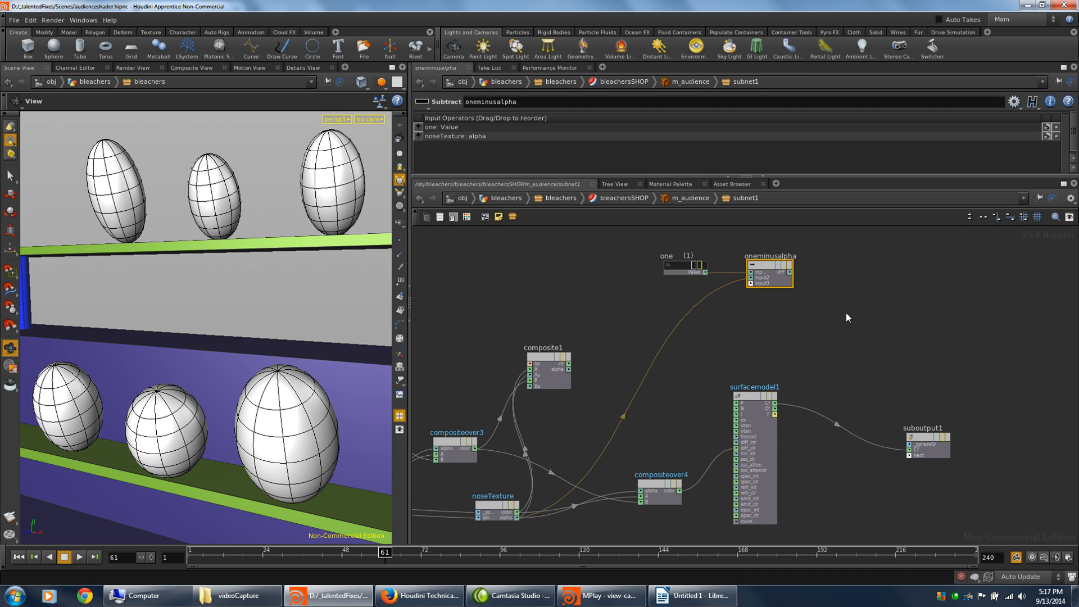
pyautogui.moveTo(832, 308)
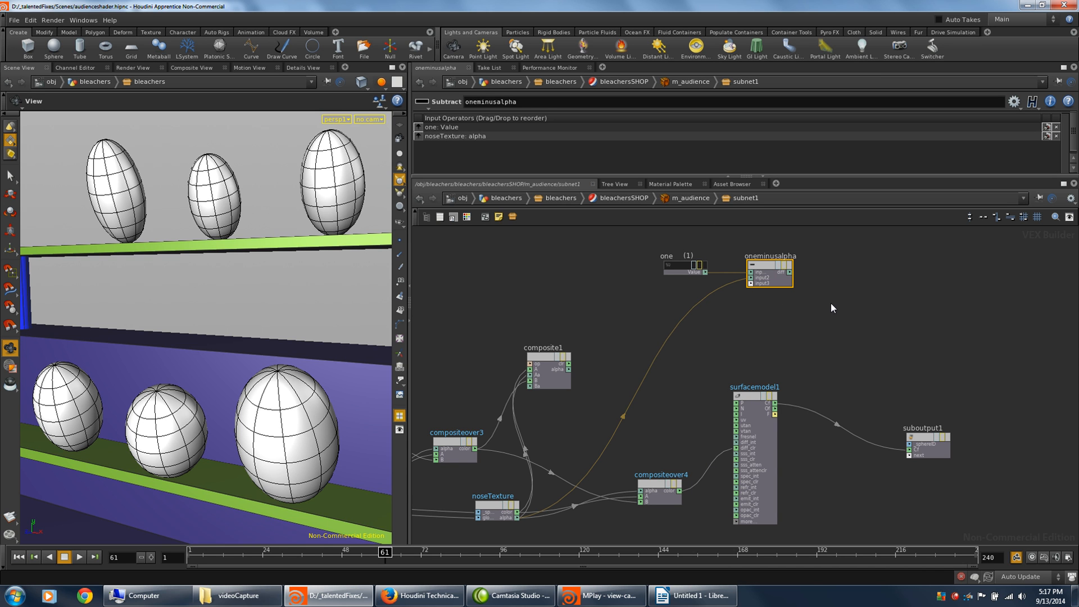
pyautogui.moveTo(753, 355)
pyautogui.write('Multiply')
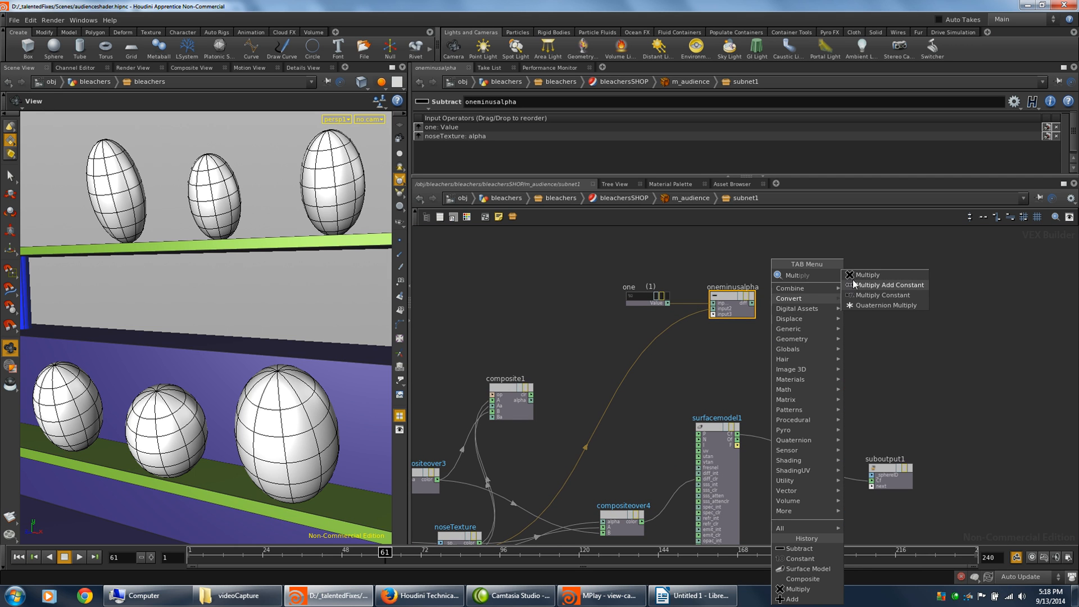
# Create a Multiply node fed by compositeover3 colour and oneminusalpha, renamed multiplyByB
pyautogui.click(867, 274)
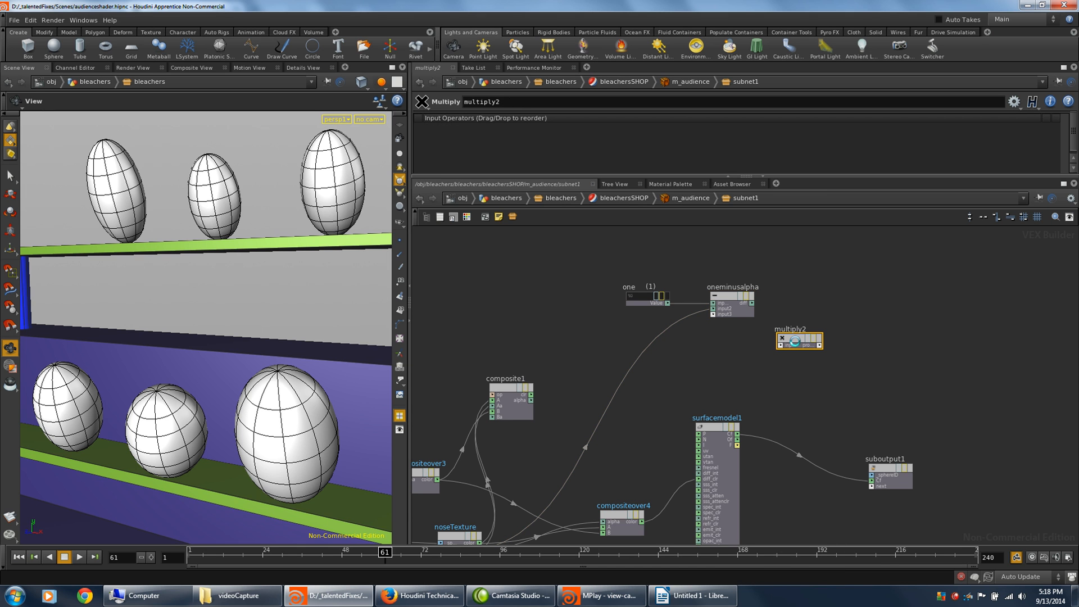
pyautogui.click(799, 341)
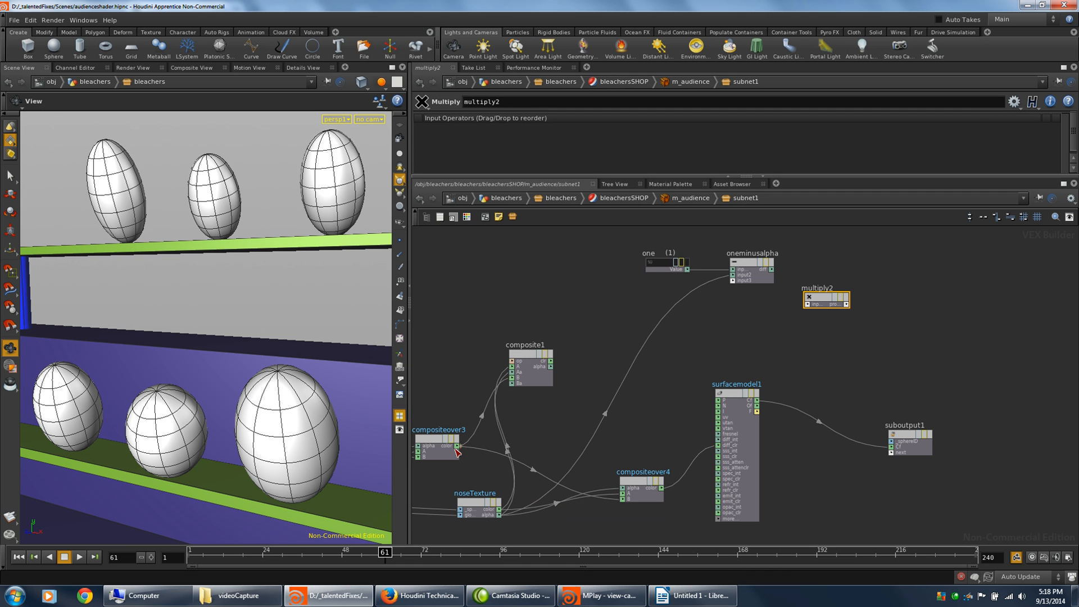
pyautogui.moveTo(458, 450)
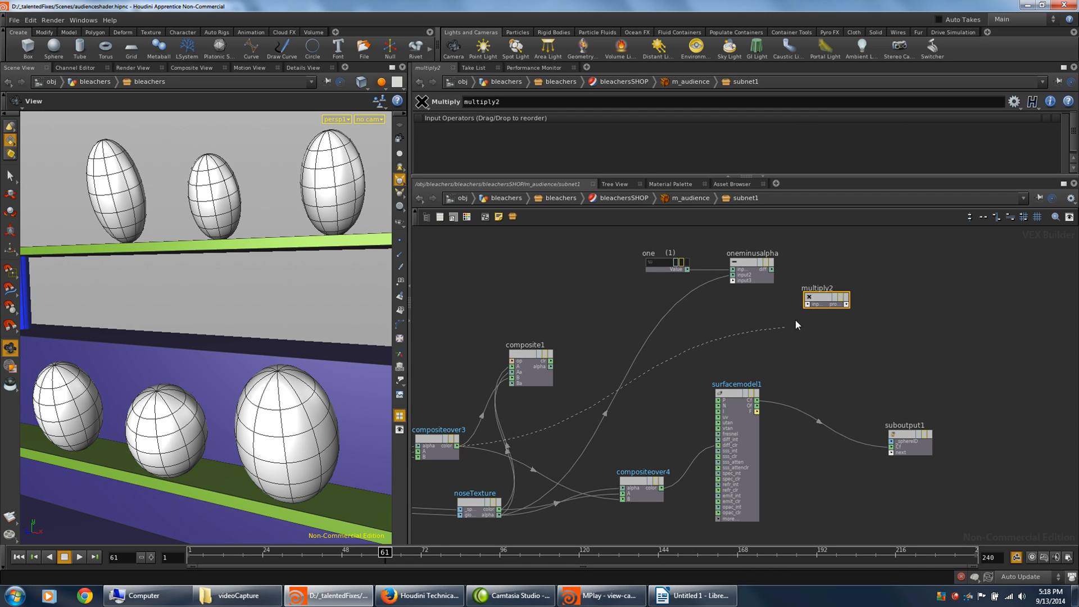
pyautogui.moveTo(456, 449); pyautogui.dragTo(805, 297)
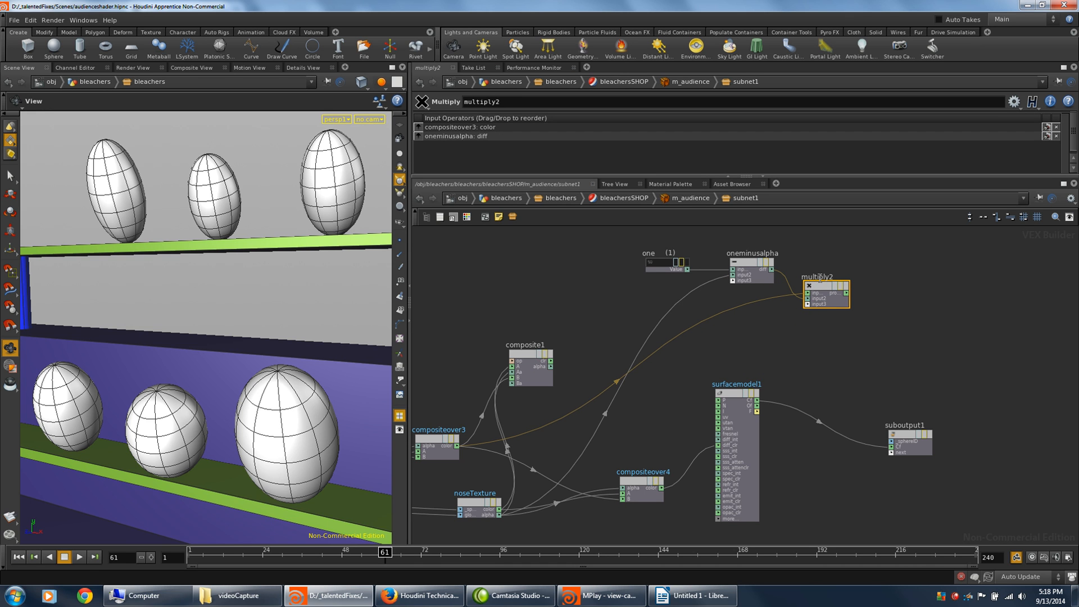
pyautogui.doubleClick(812, 276)
pyautogui.write('ByB')
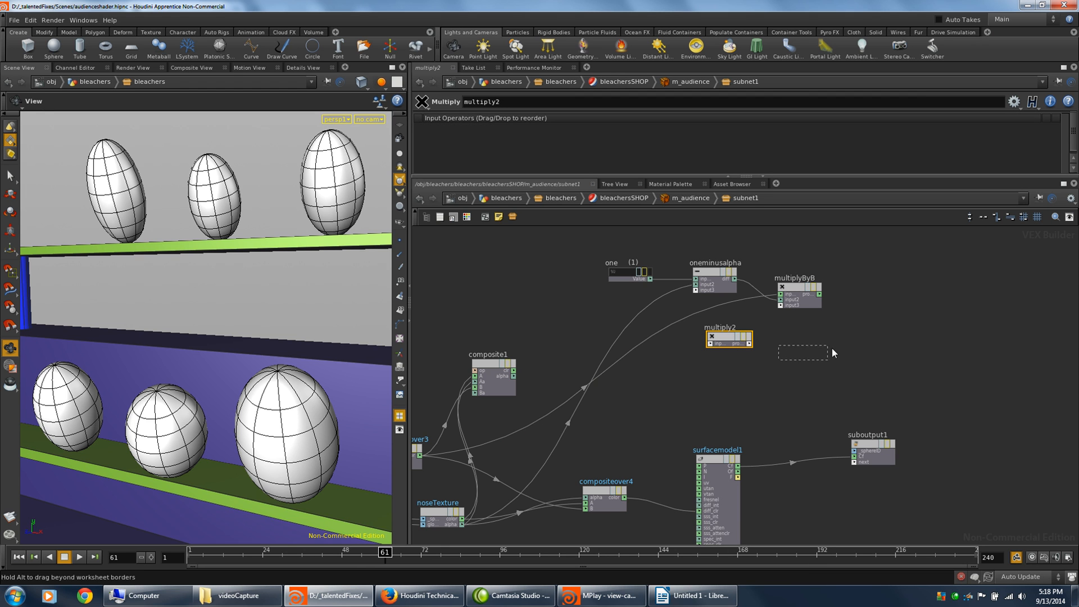
# Wire noseTexture colour and alpha into multiply2, to become multiplyAbyAlpha
pyautogui.moveTo(728, 338); pyautogui.dragTo(863, 334)
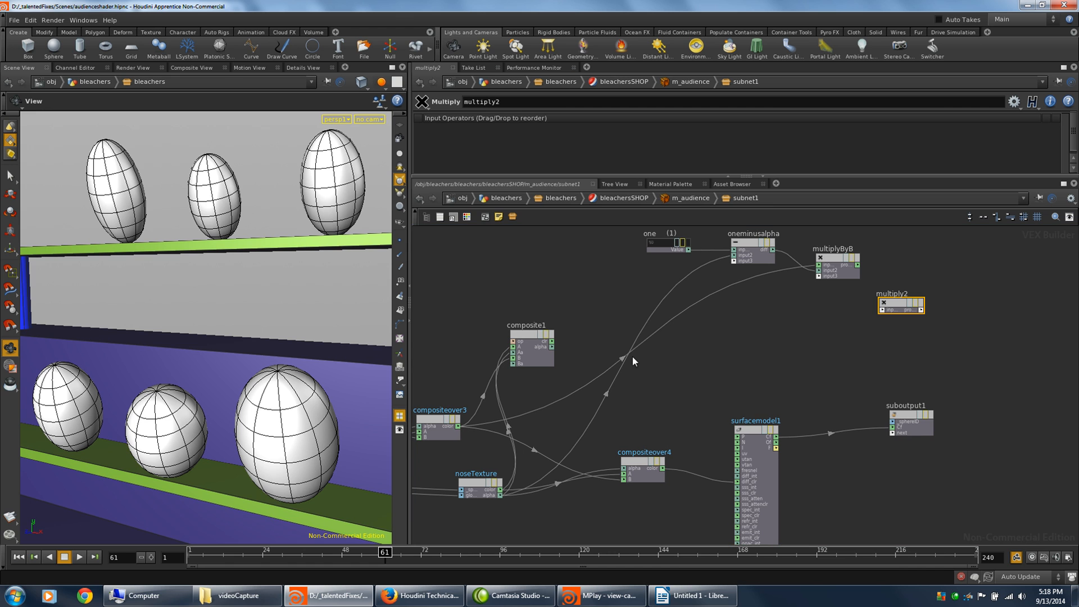
pyautogui.moveTo(510, 502)
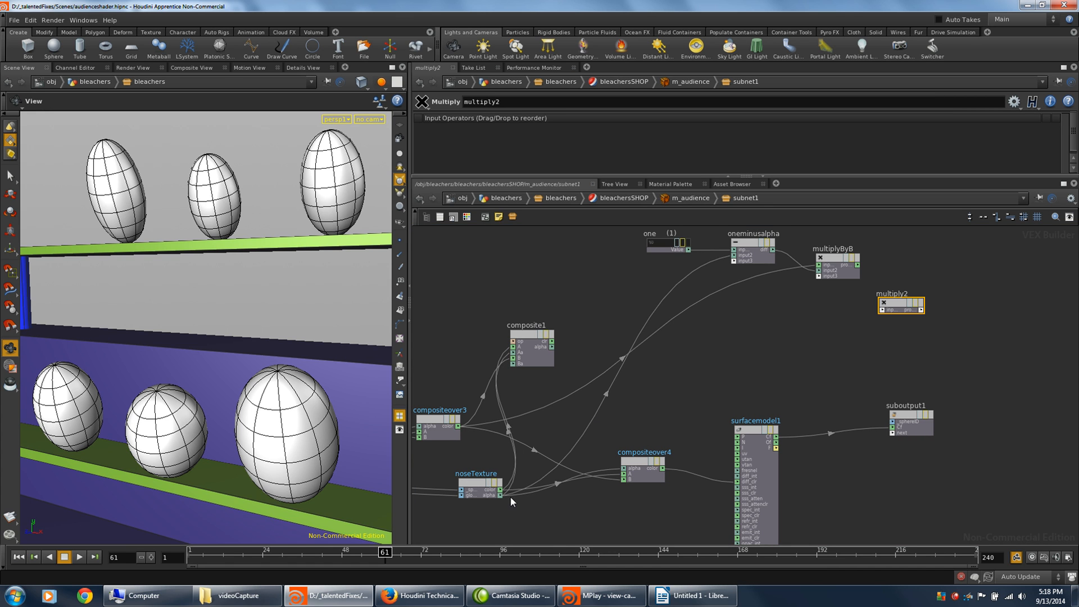
pyautogui.moveTo(501, 493)
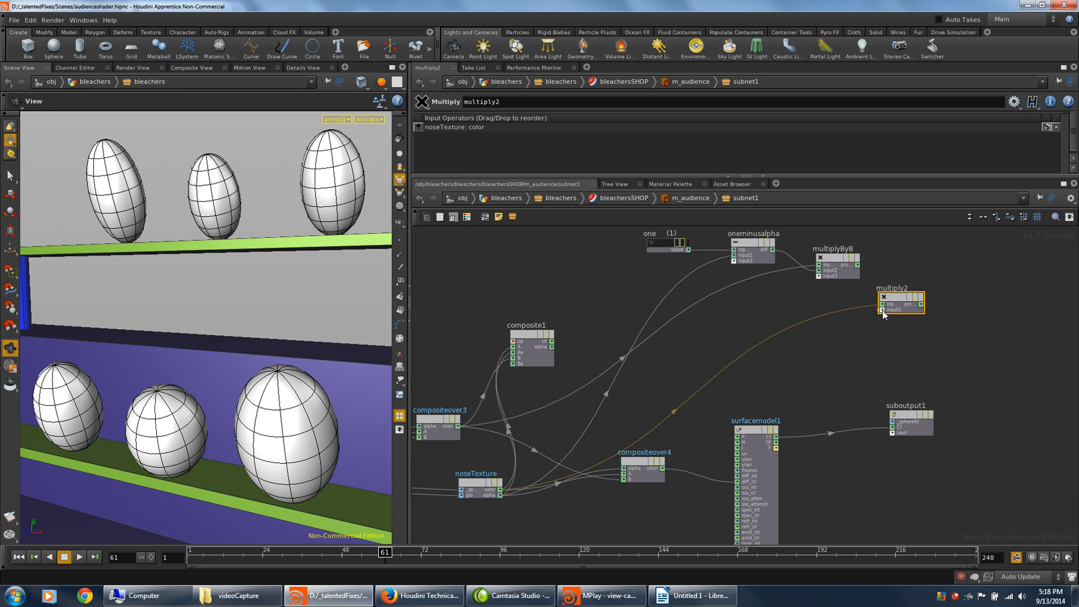
pyautogui.moveTo(898, 302); pyautogui.dragTo(888, 314)
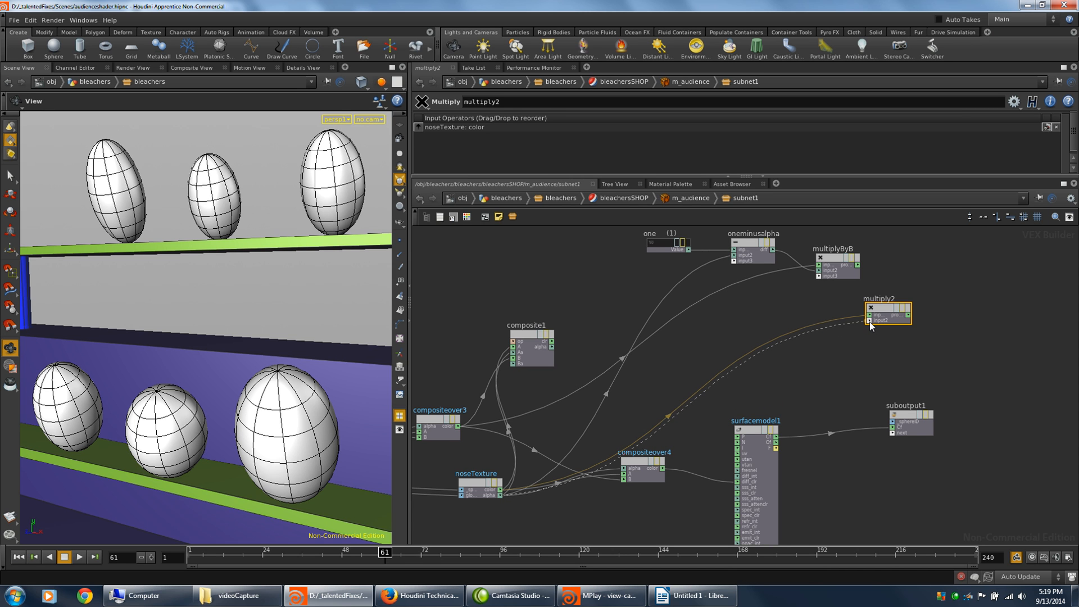
pyautogui.moveTo(506, 475); pyautogui.dragTo(879, 318)
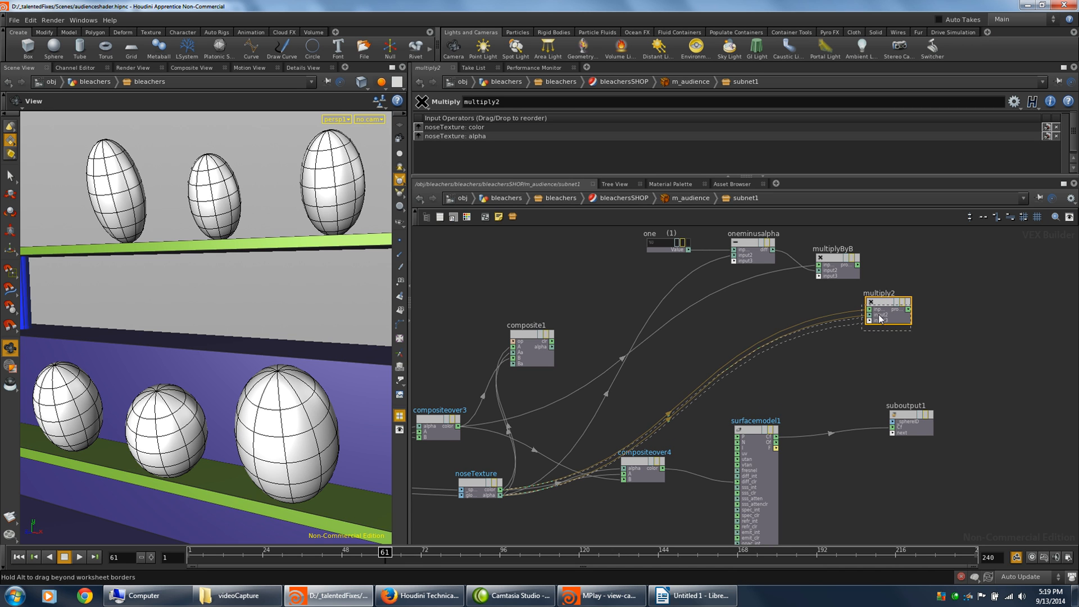
pyautogui.moveTo(887, 312); pyautogui.dragTo(876, 324)
pyautogui.write('AbyAlpha')
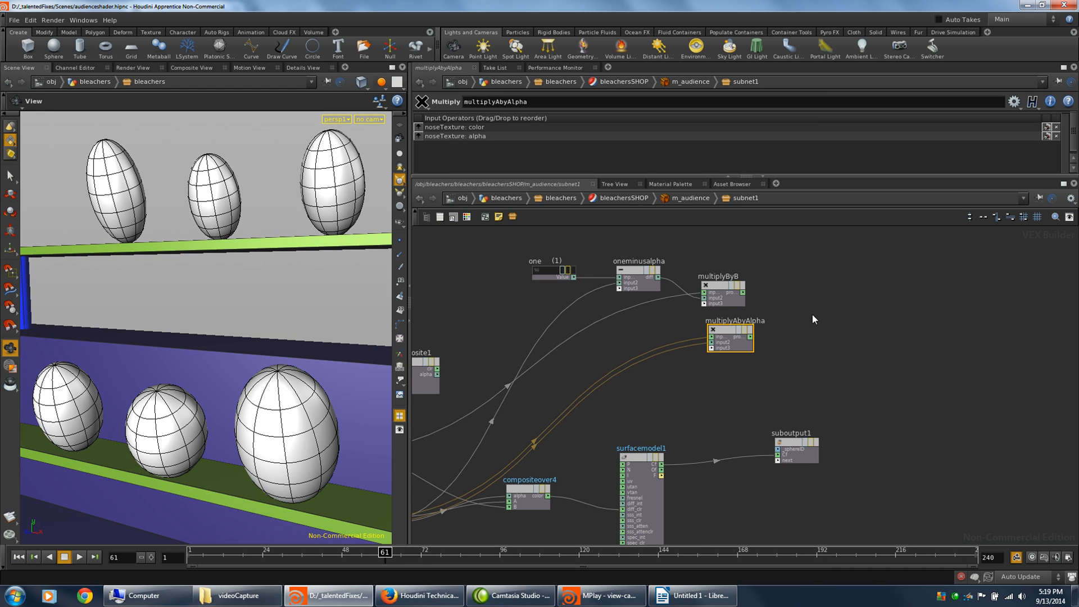
pyautogui.moveTo(820, 302)
pyautogui.write('Add')
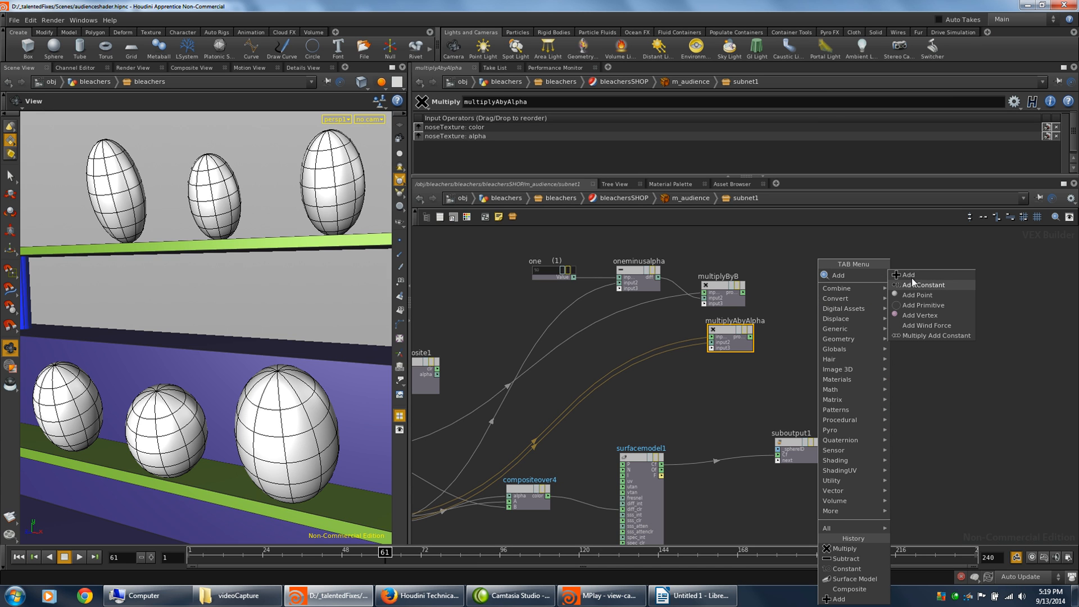
# Create add1 summing multiplyByB and multiplyAbyAlpha into surfacemodel1, then check the render
pyautogui.click(908, 274)
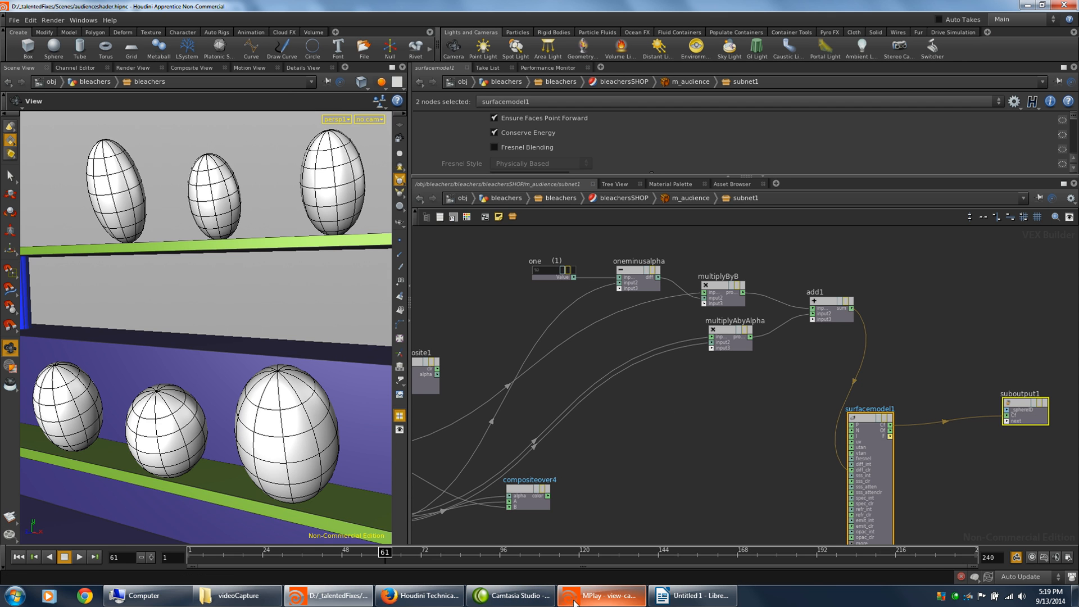
pyautogui.click(599, 596)
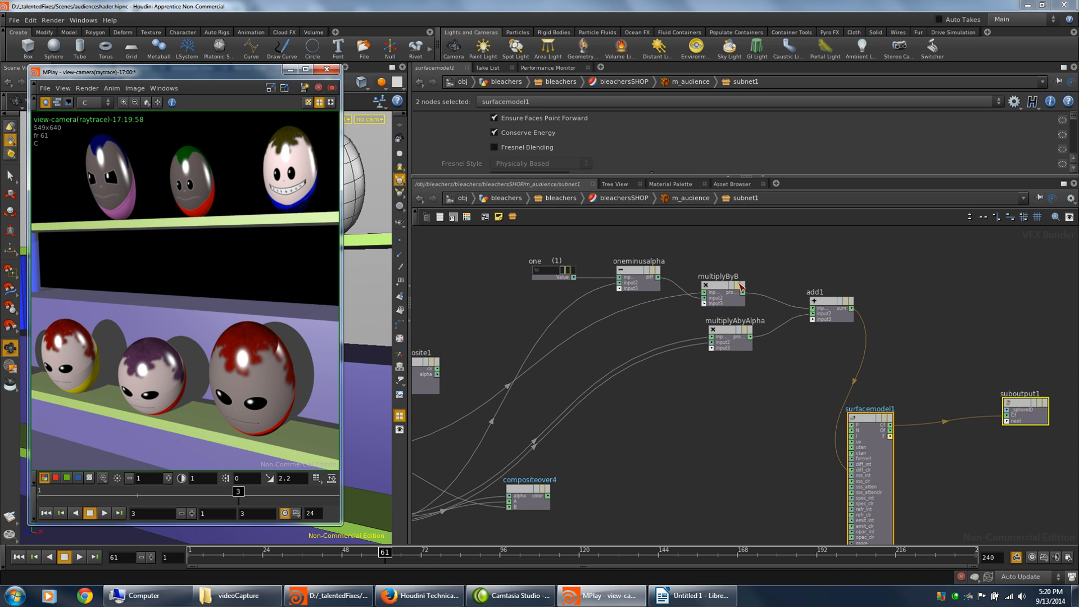
pyautogui.moveTo(713, 400)
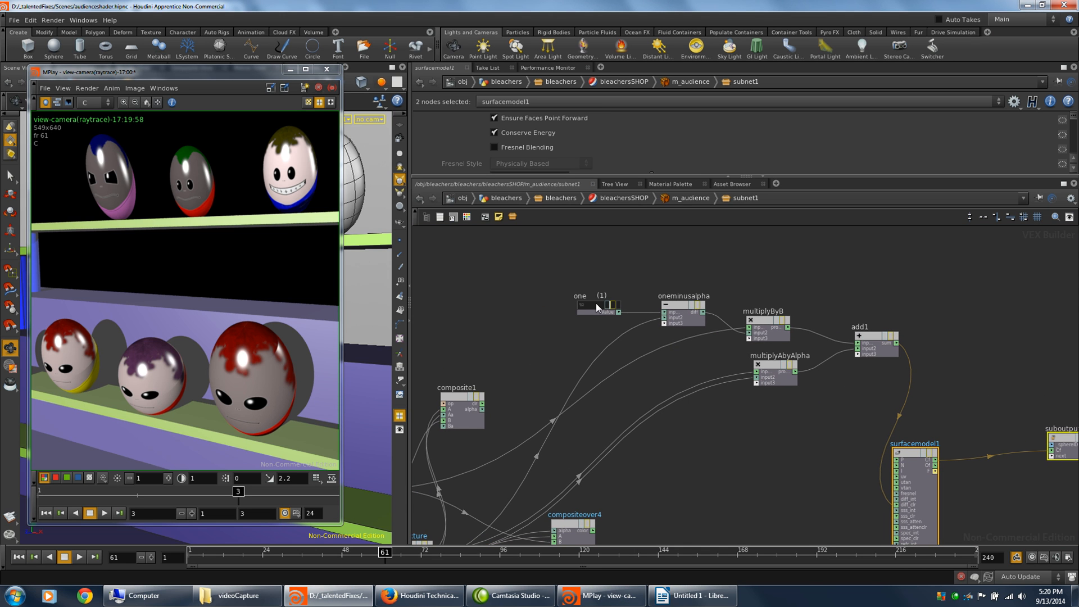
# Move one up and create a float constant named Aa on oneminusalpha's input2
pyautogui.moveTo(596, 306); pyautogui.dragTo(533, 251)
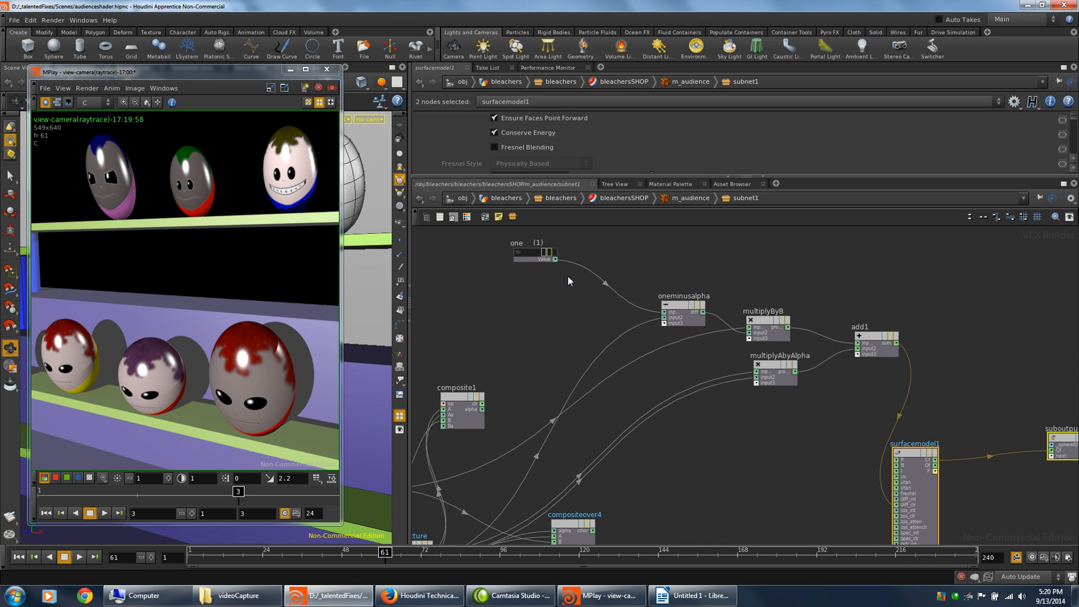
pyautogui.moveTo(672, 318)
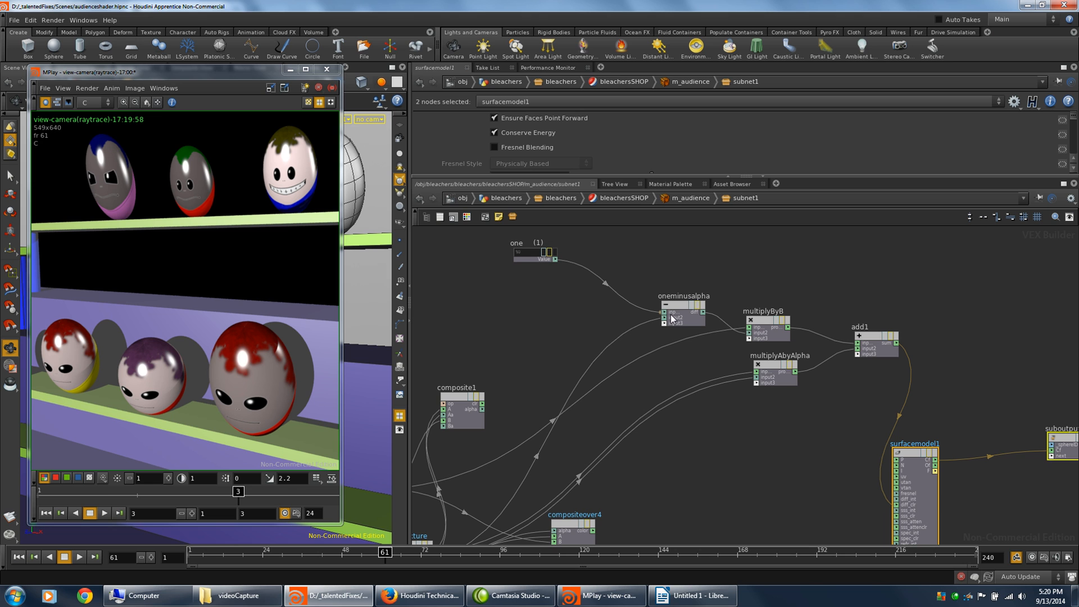
pyautogui.moveTo(667, 319)
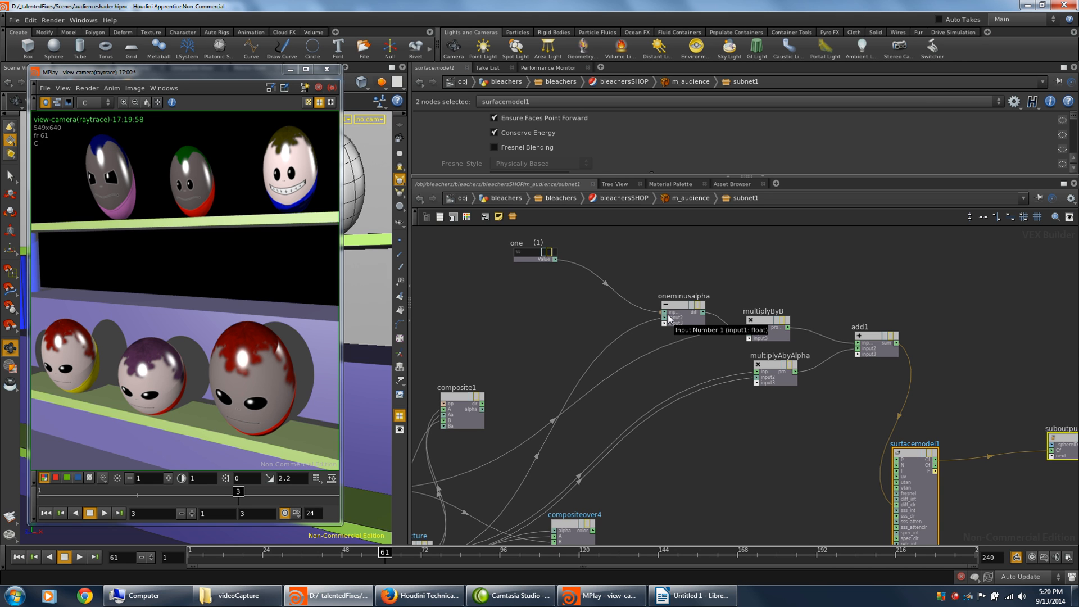
pyautogui.moveTo(711, 398)
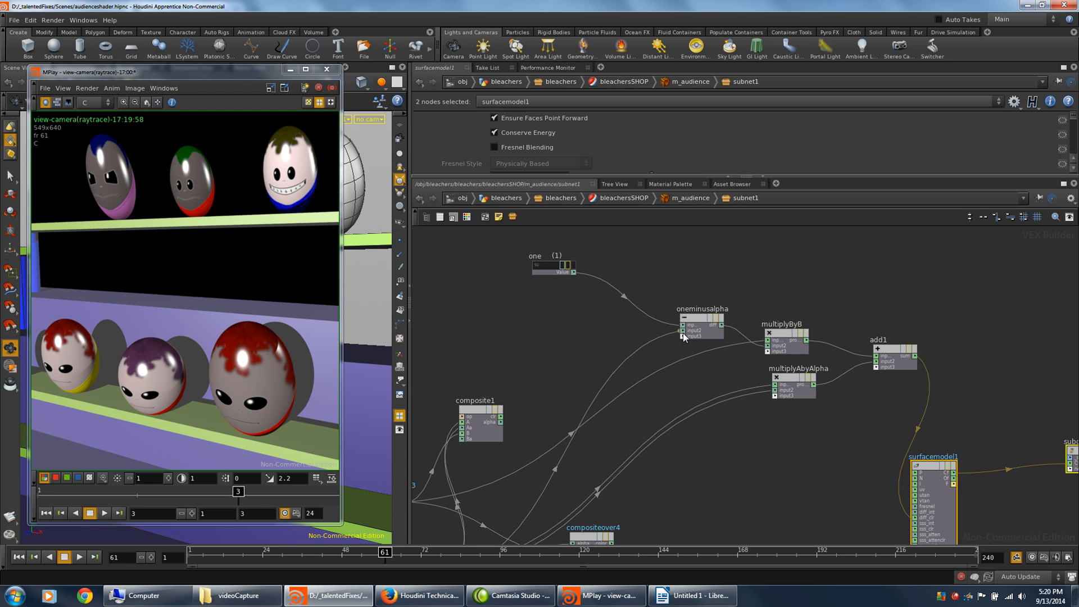
pyautogui.rightClick(686, 333)
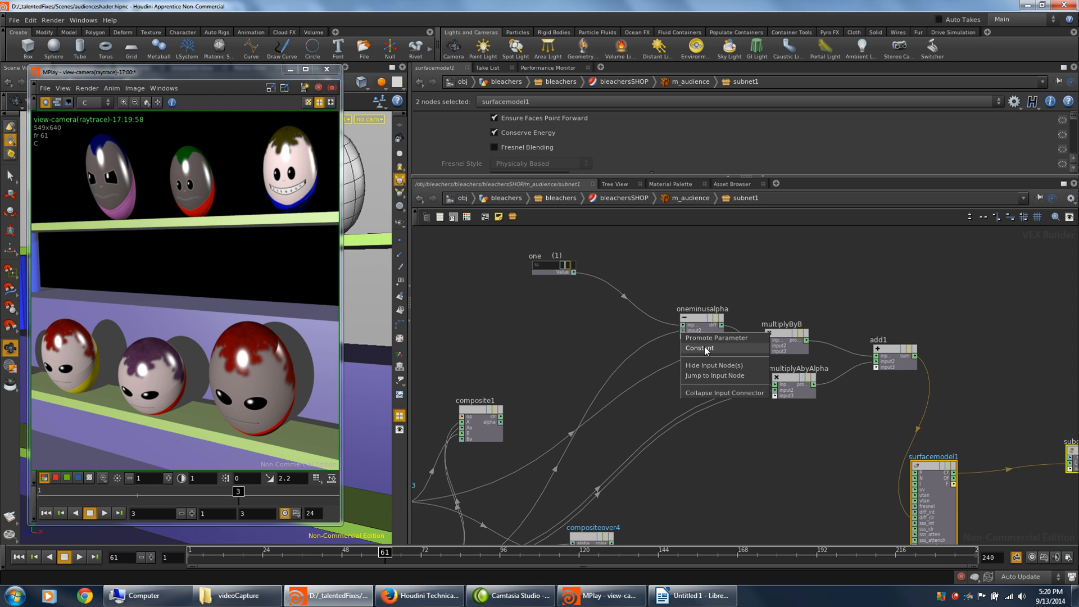
pyautogui.click(699, 348)
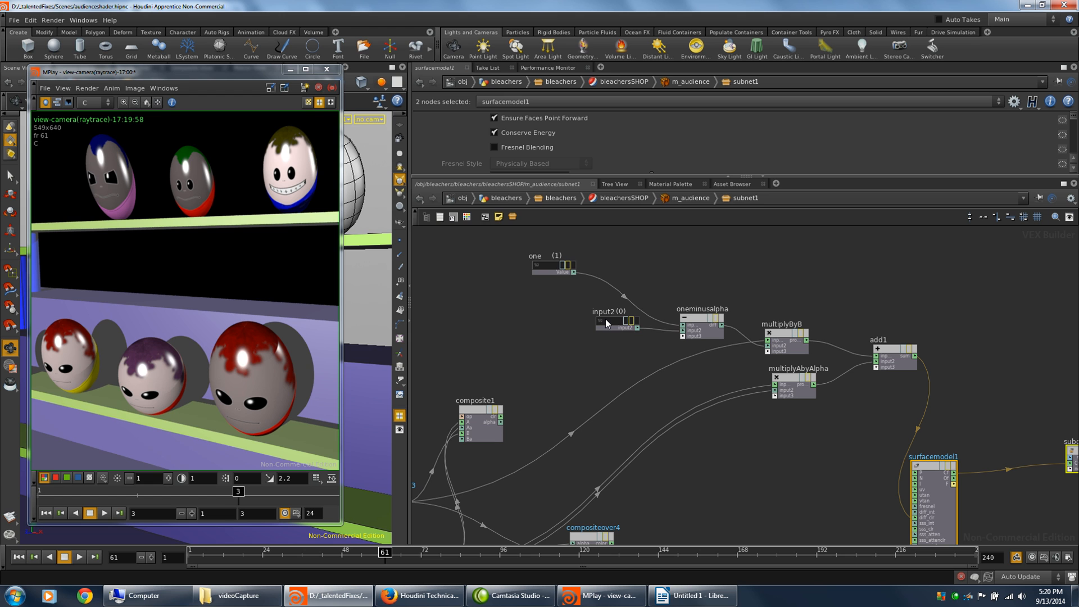
pyautogui.click(581, 323)
pyautogui.write('Aa')
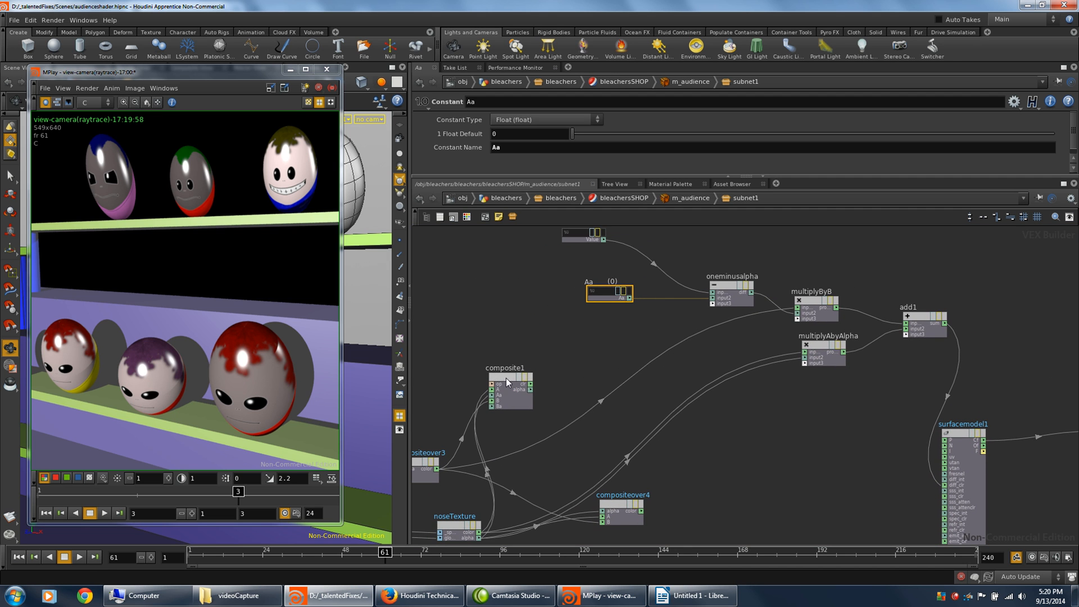
# Place the Aa constant just beneath the one node
pyautogui.moveTo(505, 386); pyautogui.dragTo(568, 355)
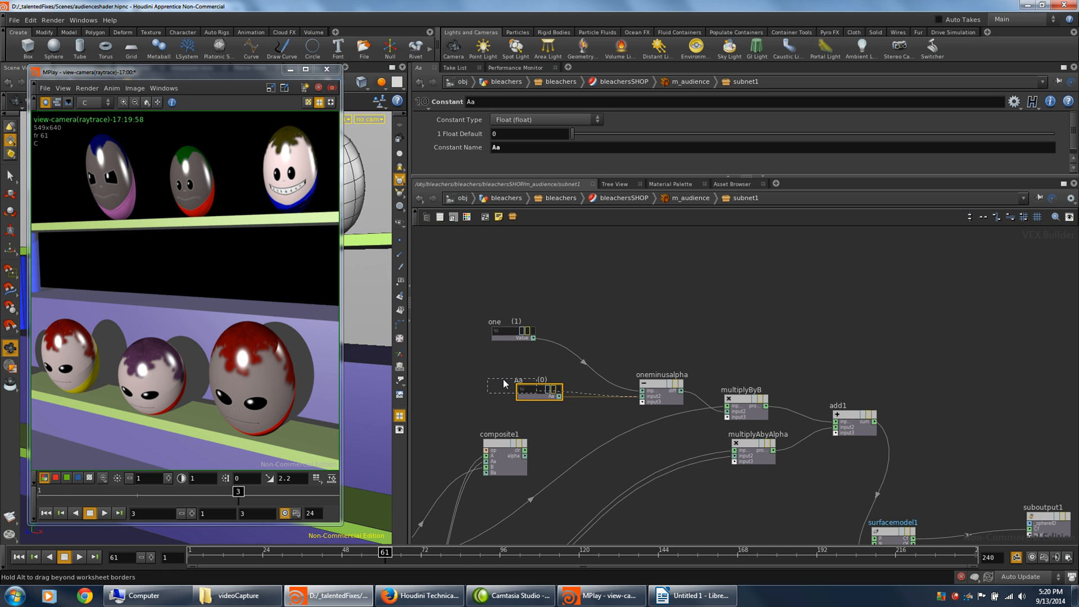
pyautogui.moveTo(541, 391); pyautogui.dragTo(513, 385)
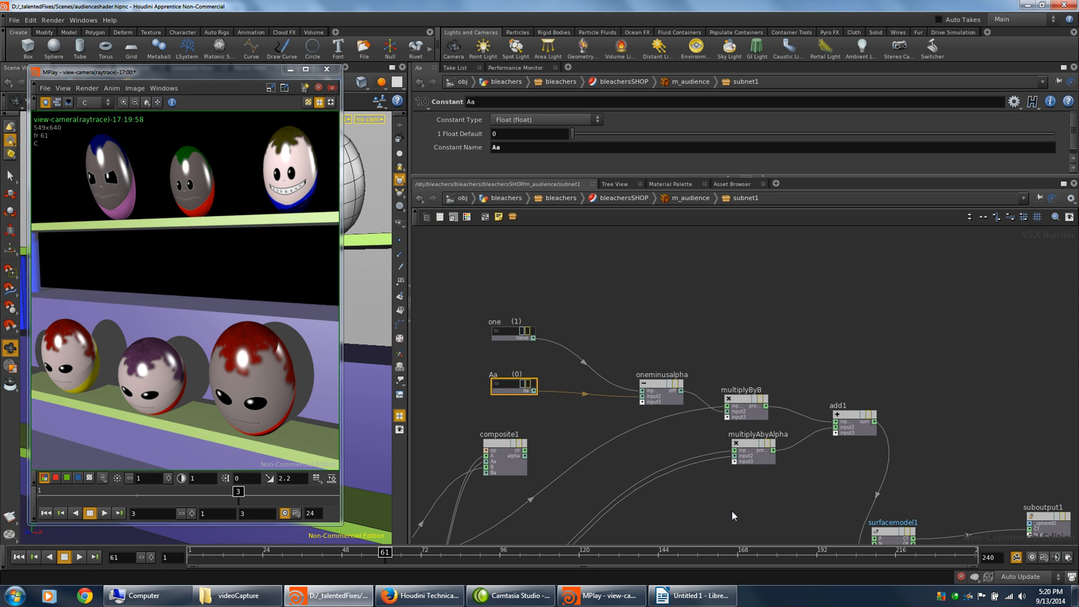
pyautogui.moveTo(537, 395)
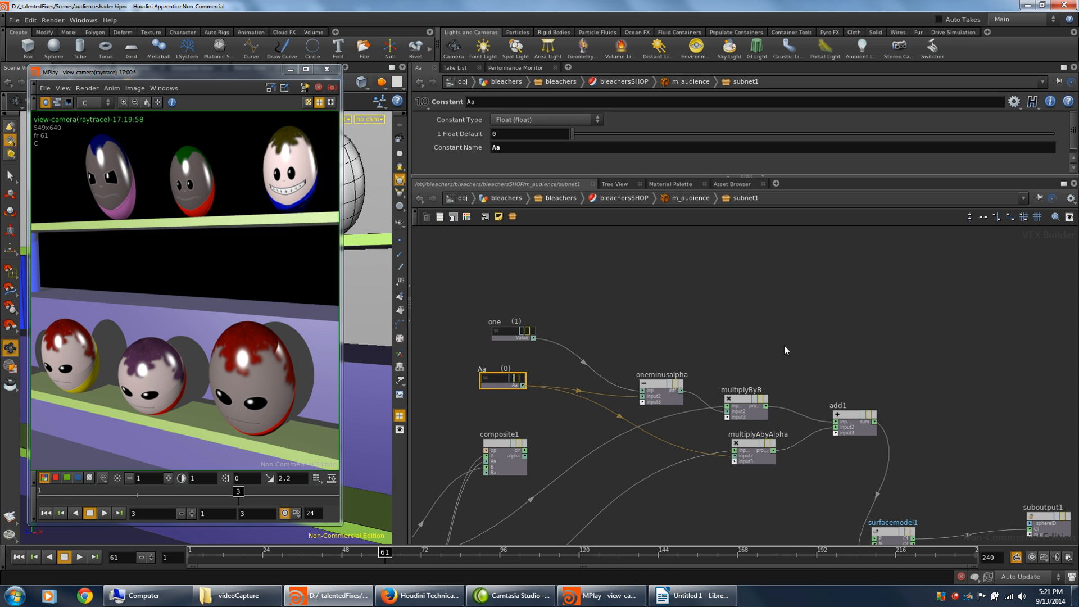
pyautogui.moveTo(749, 406)
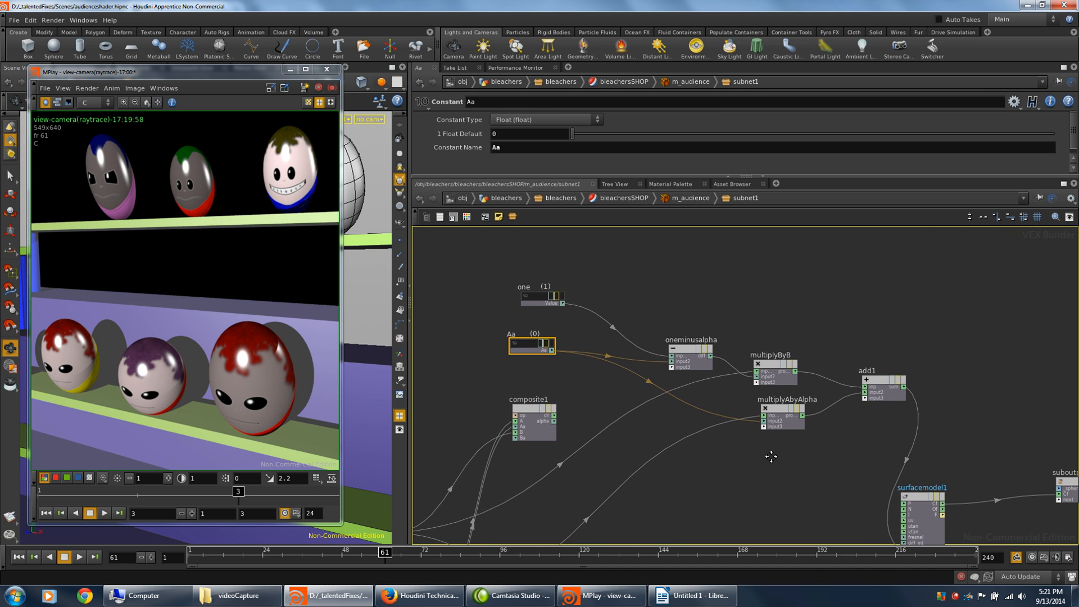
pyautogui.moveTo(762, 422)
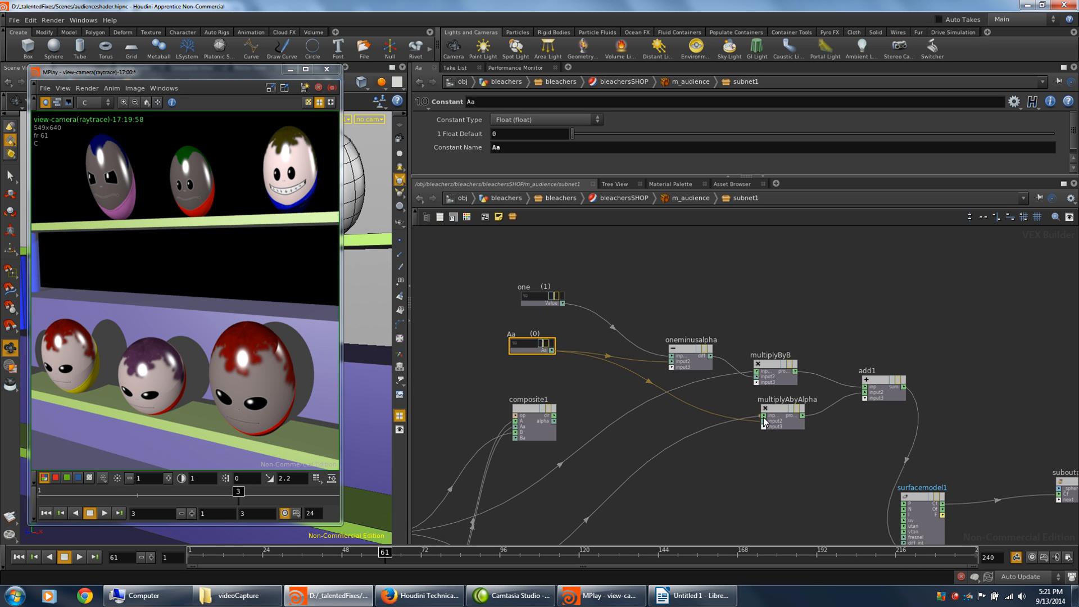
pyautogui.moveTo(765, 420)
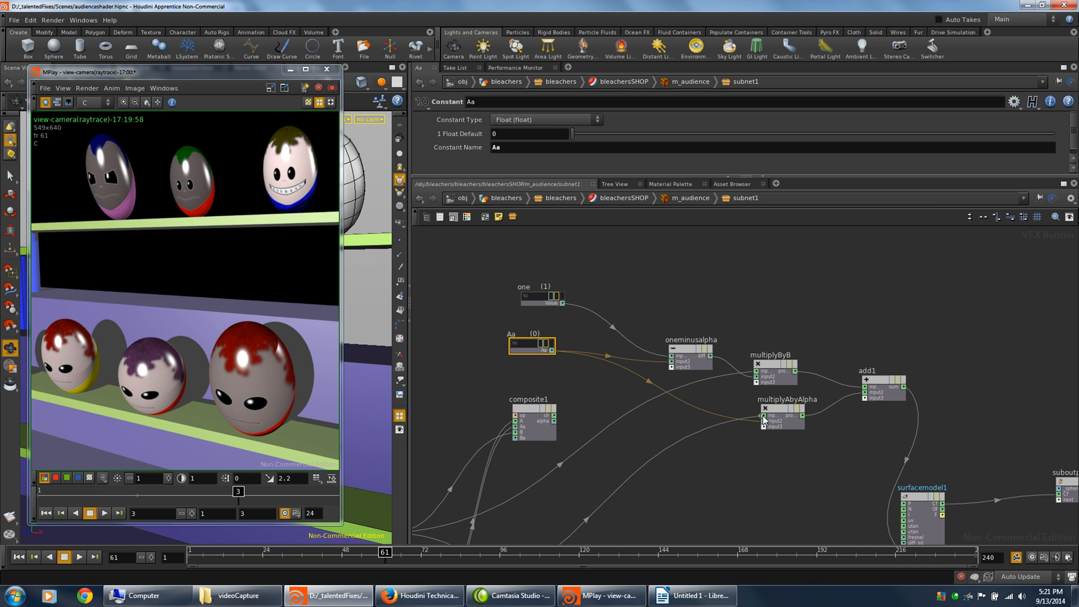
# Create vector constants A and B feeding the colour inputs of multiplyAbyAlpha and multiplyByB
pyautogui.rightClick(762, 419)
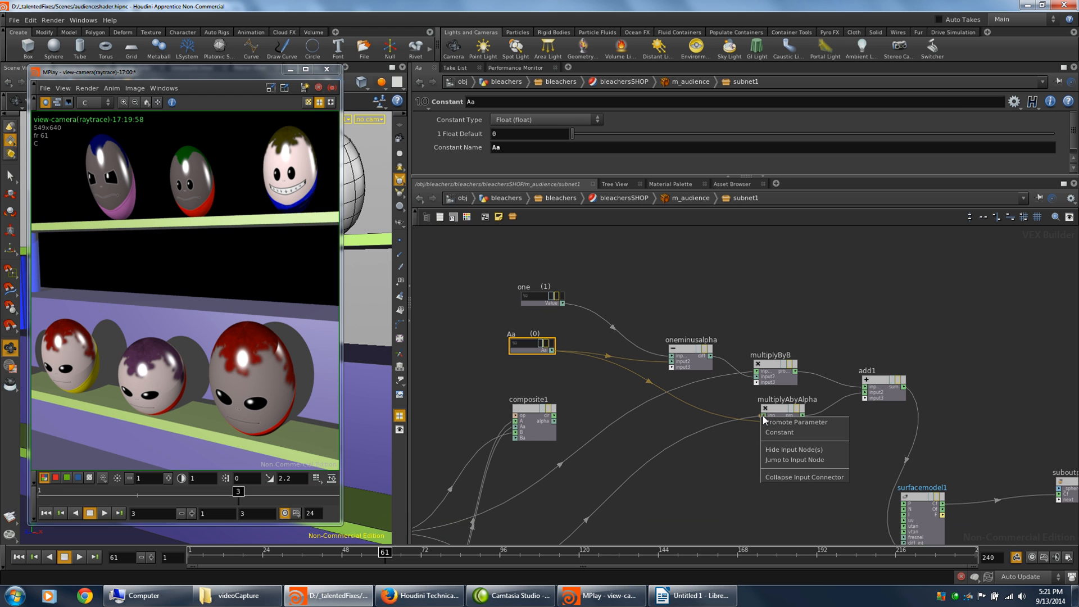
pyautogui.click(778, 431)
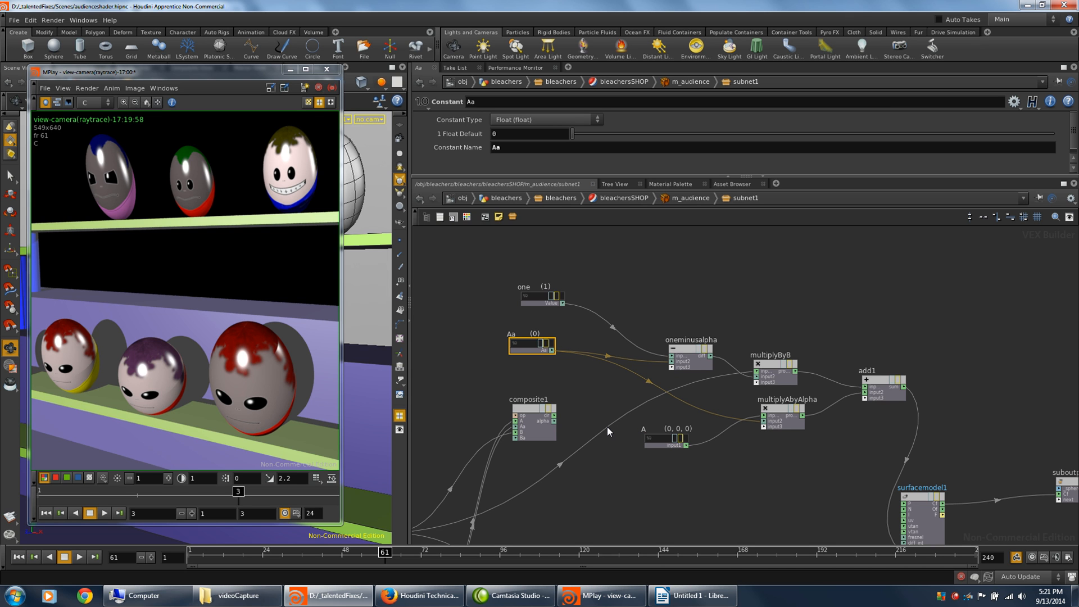
pyautogui.click(666, 441)
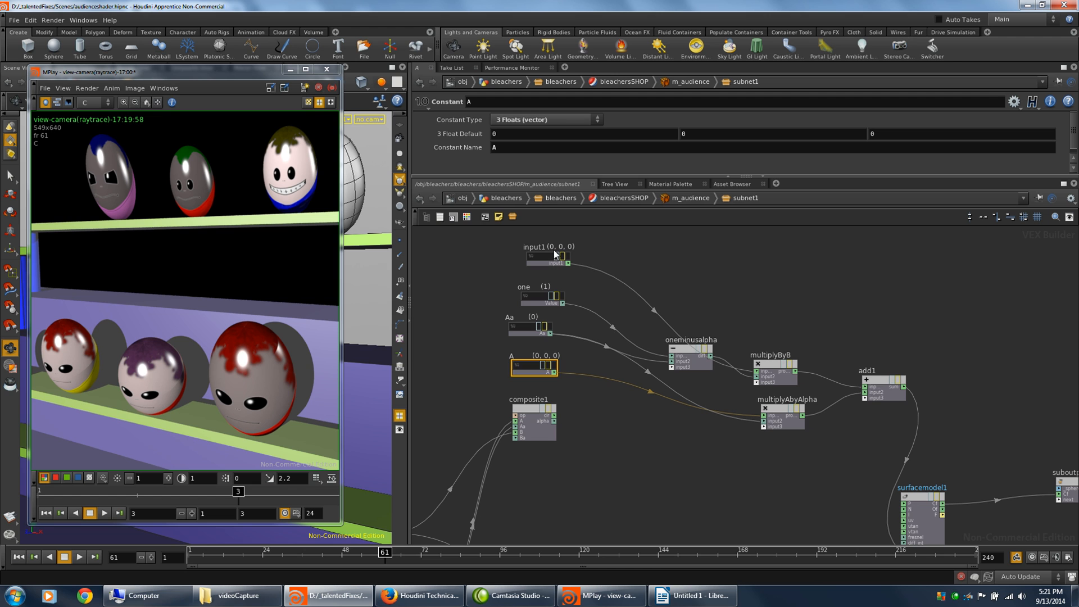
pyautogui.click(548, 257)
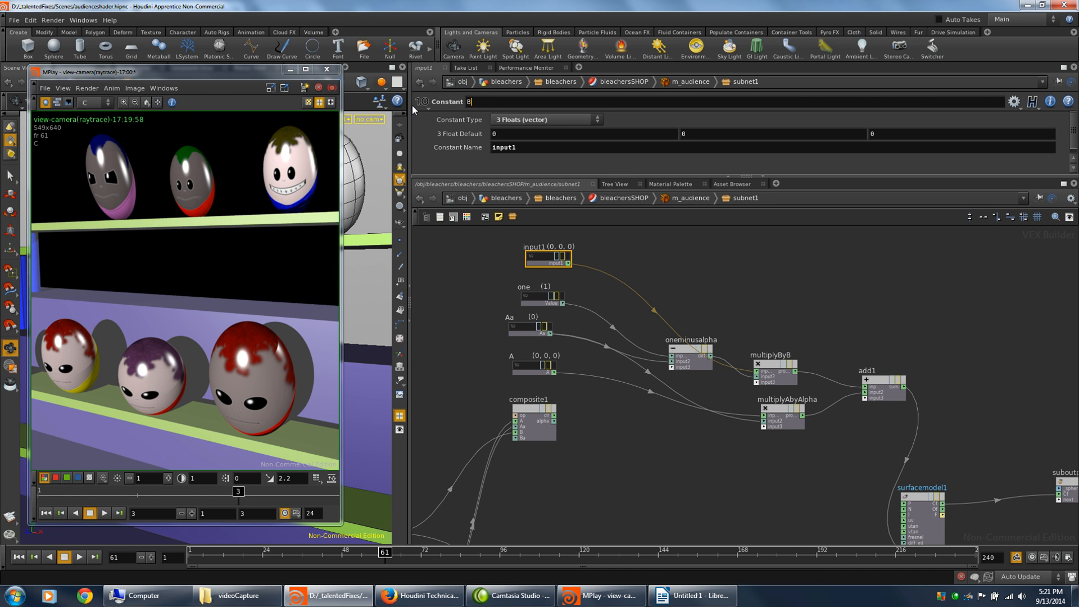
pyautogui.write('B')
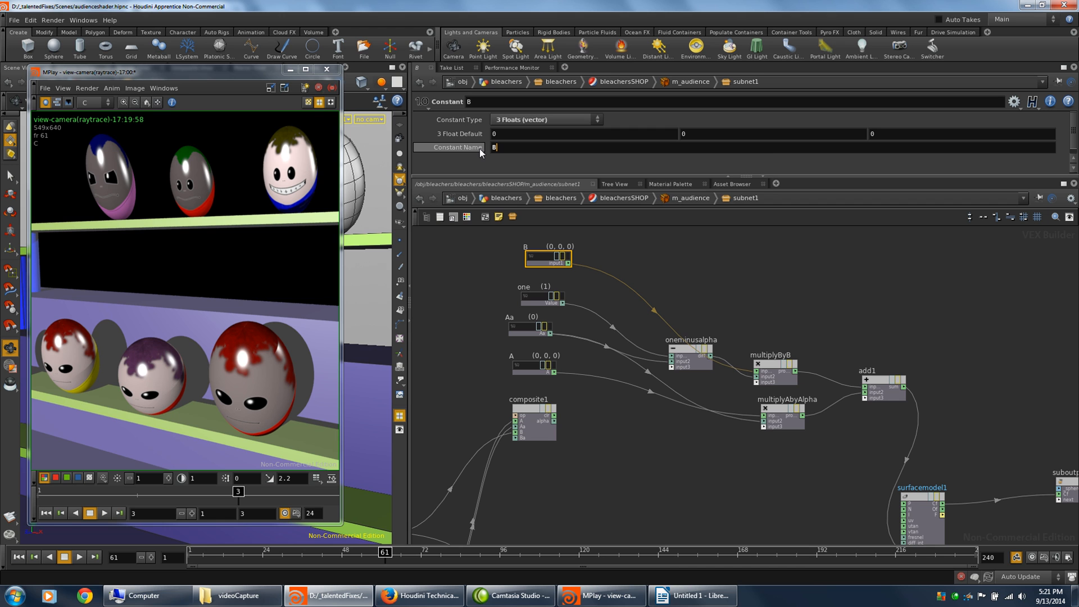
pyautogui.moveTo(483, 147)
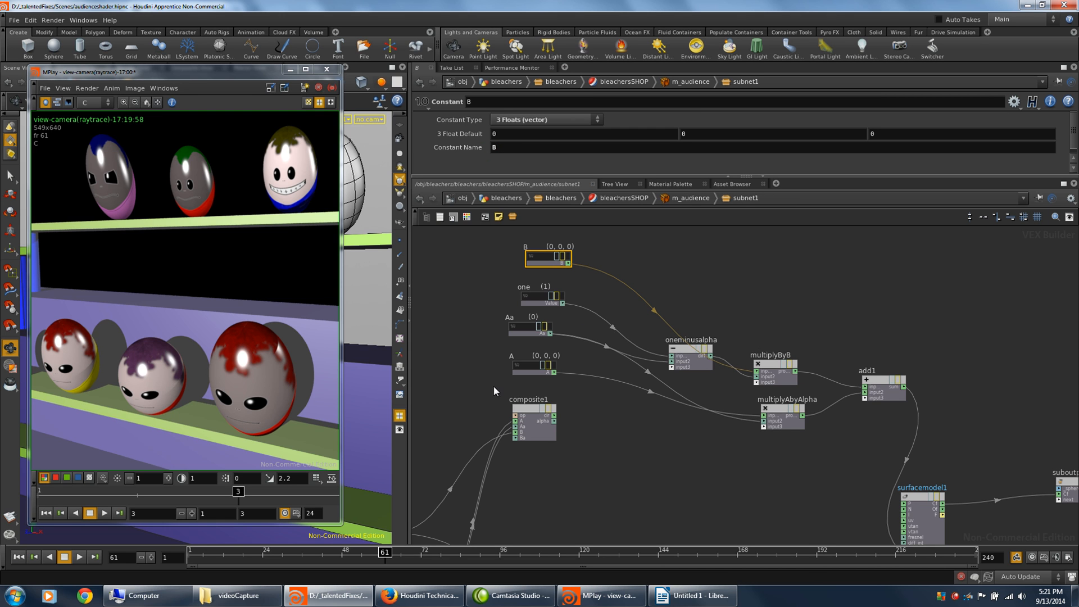
pyautogui.moveTo(860, 446)
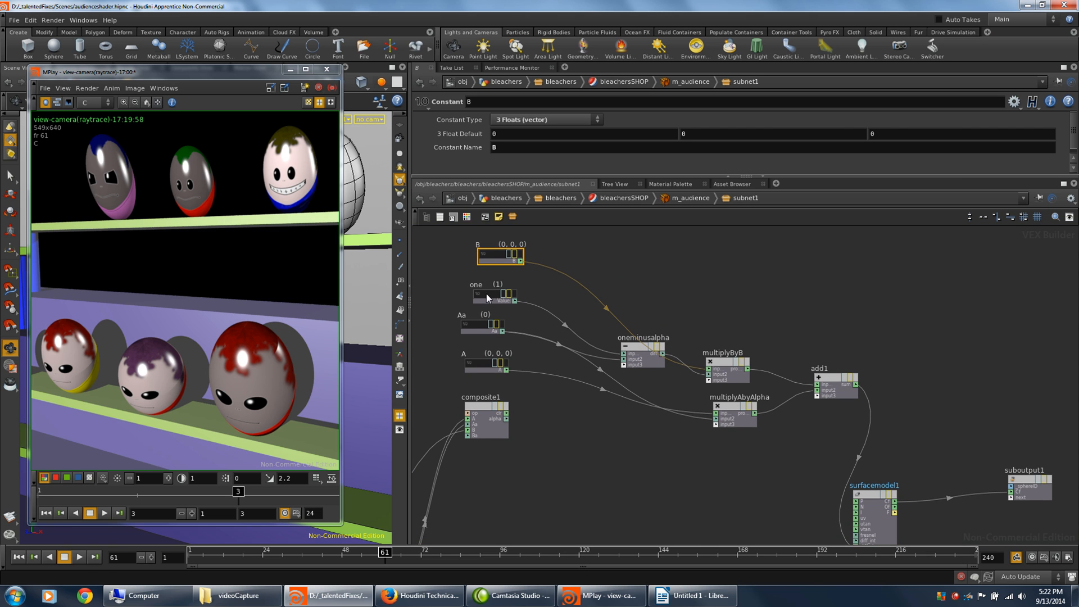
# Collapse the one, oneminusalpha, multiply and add nodes into a subnet renamed compAoverB
pyautogui.moveTo(484, 291); pyautogui.dragTo(690, 305)
pyautogui.write('compAoverB')
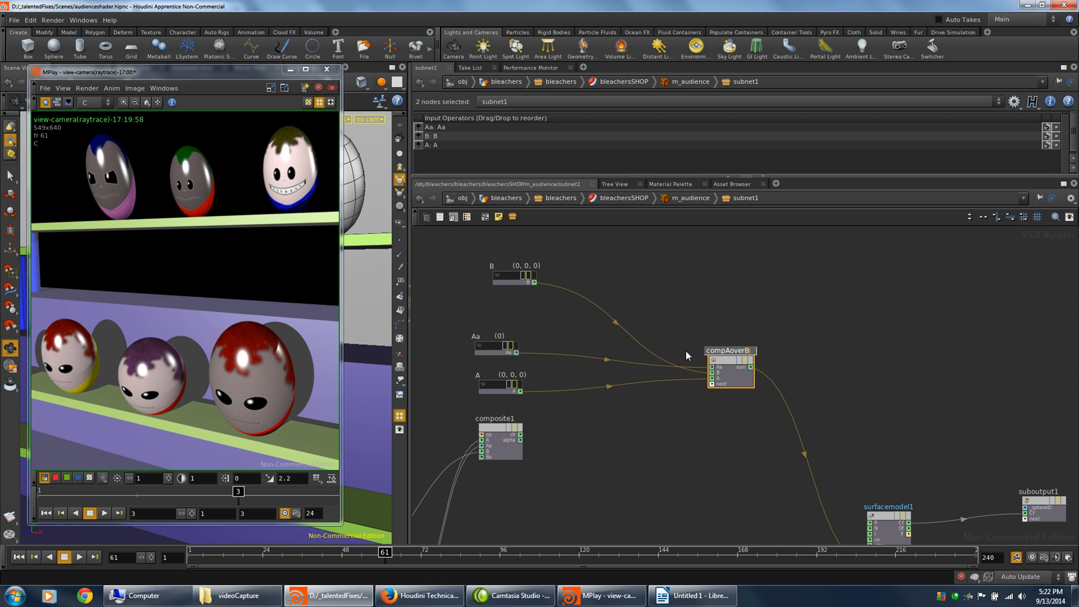
pyautogui.click(729, 368)
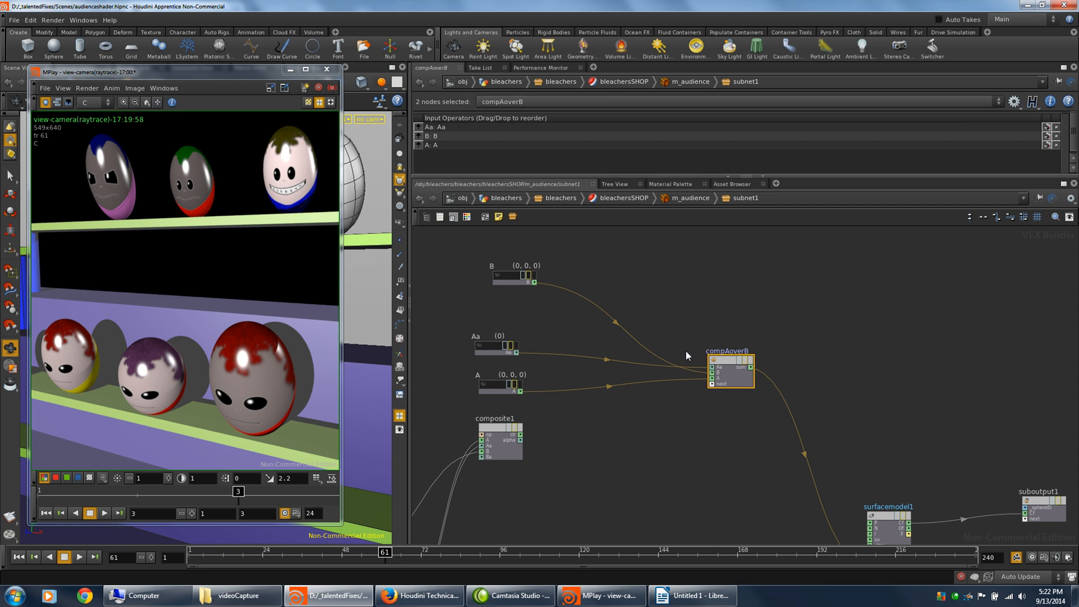
pyautogui.moveTo(743, 372)
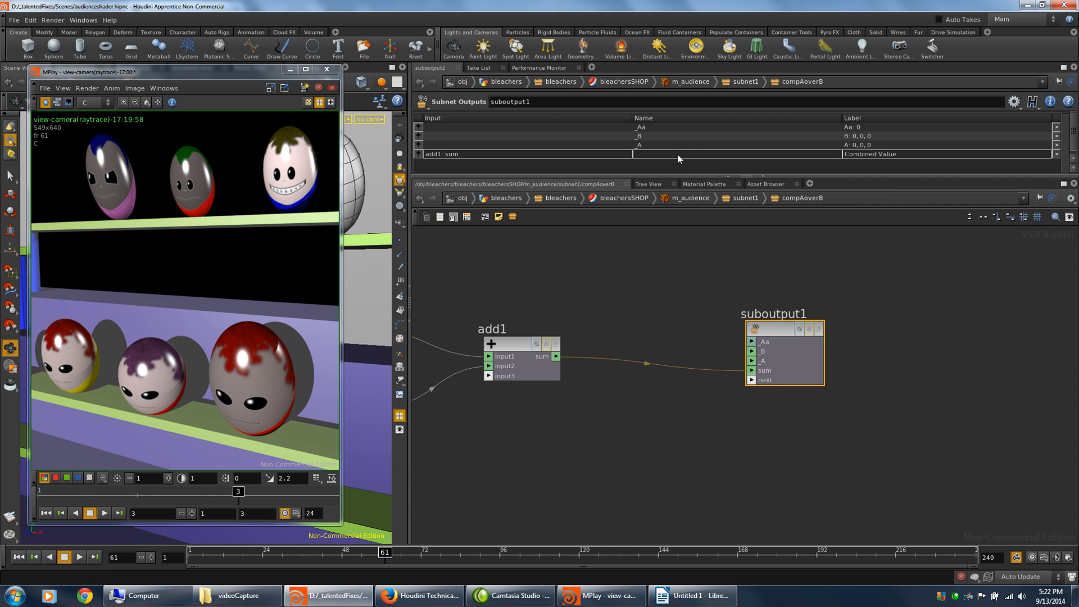
# Label add1's sum output of compAoverB as Combined Value in the Subnet Outputs table
pyautogui.write('color')
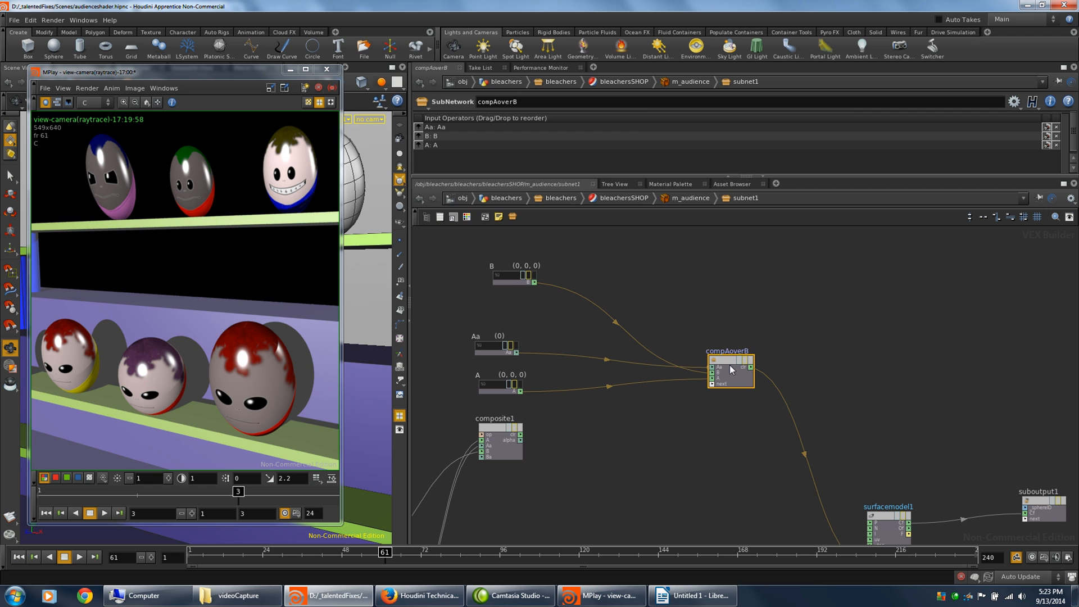
pyautogui.moveTo(714, 366)
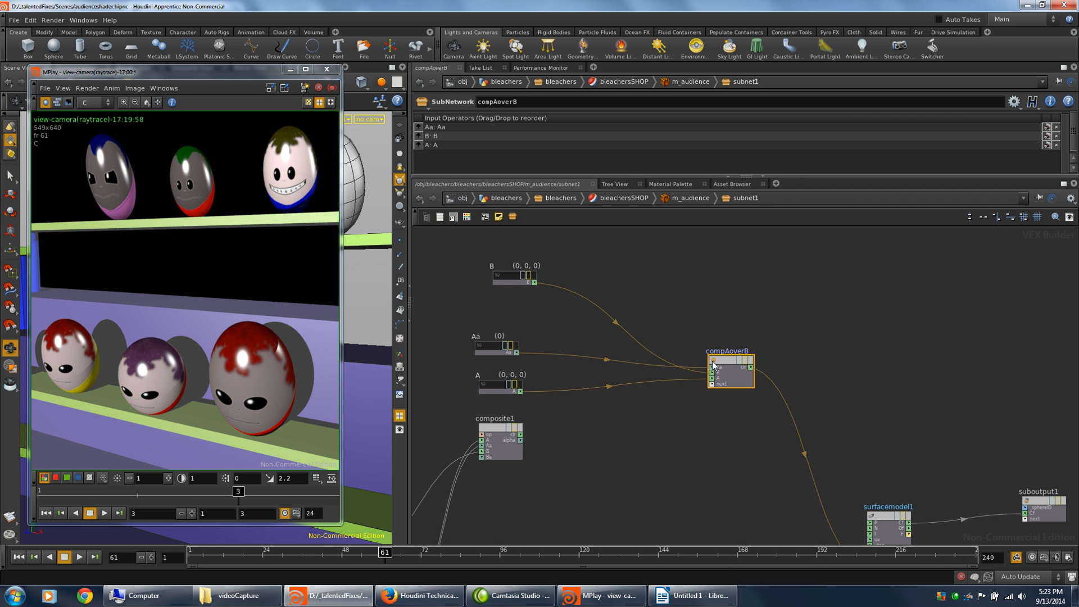
# Start Create Digital Asset on compAoverB and browse its library location to the Otls folder
pyautogui.click(726, 369)
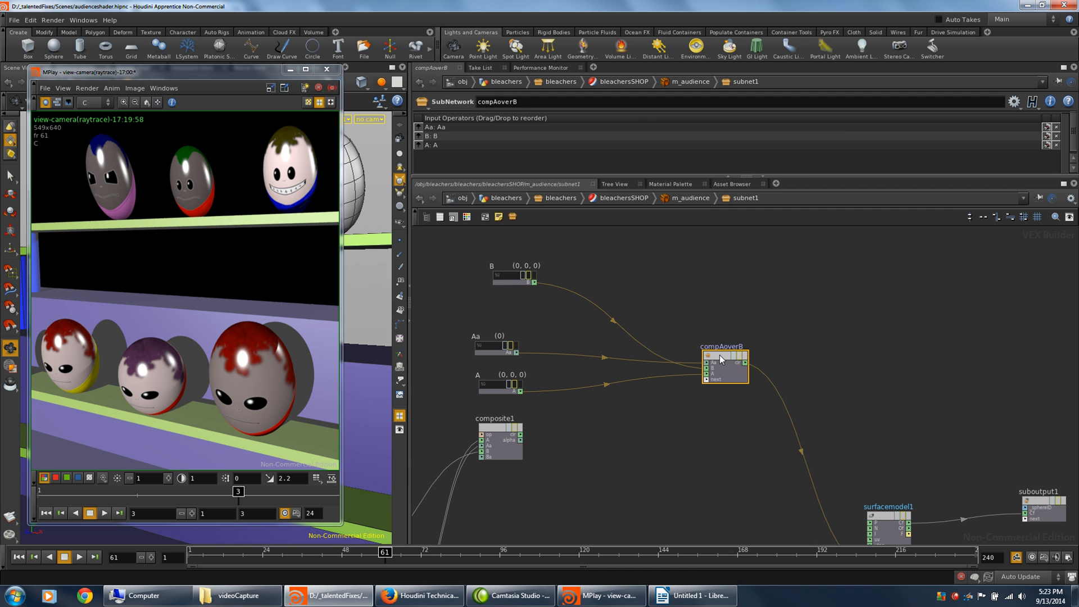
pyautogui.rightClick(723, 364)
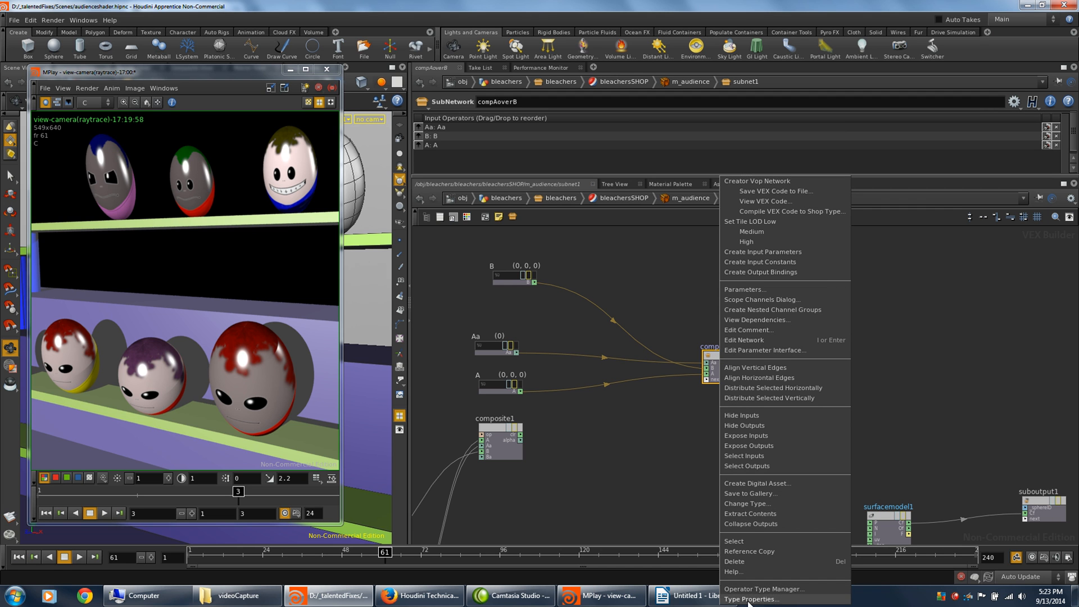
pyautogui.moveTo(777, 599)
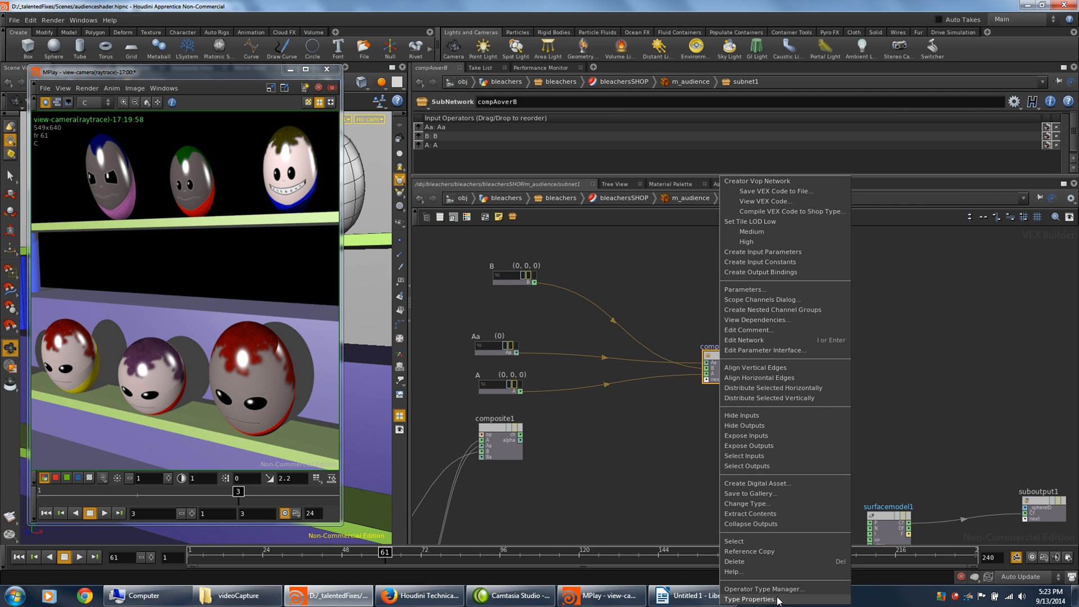
pyautogui.moveTo(769, 486)
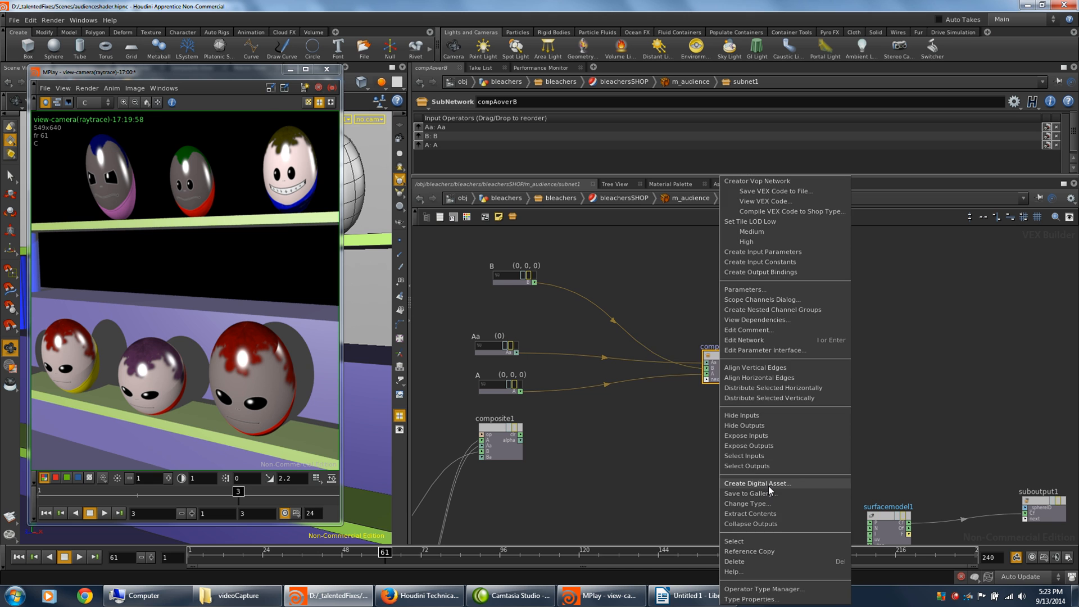
pyautogui.click(756, 482)
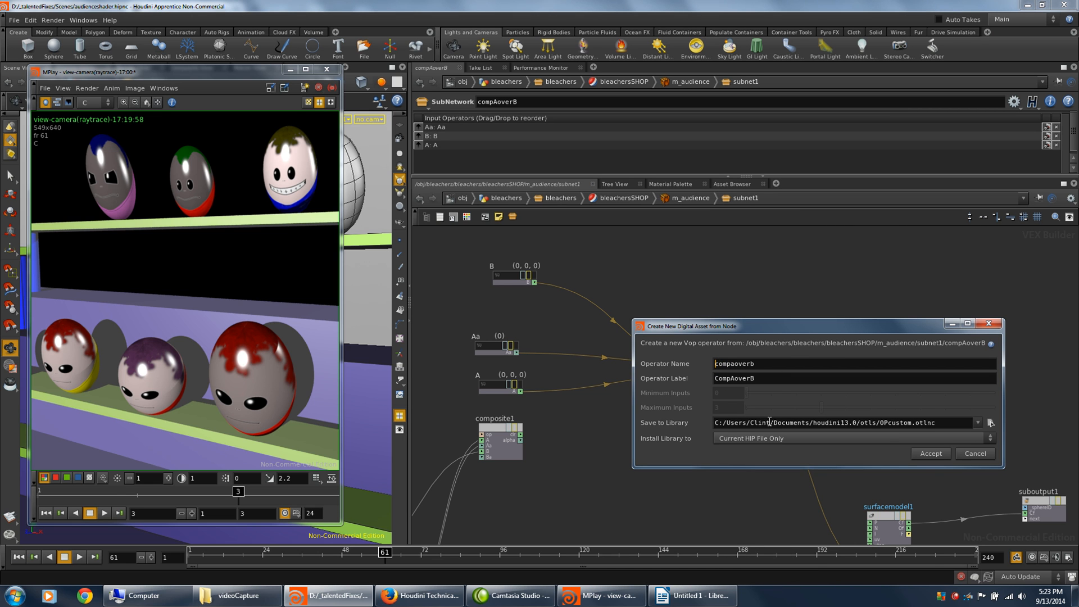
pyautogui.click(991, 423)
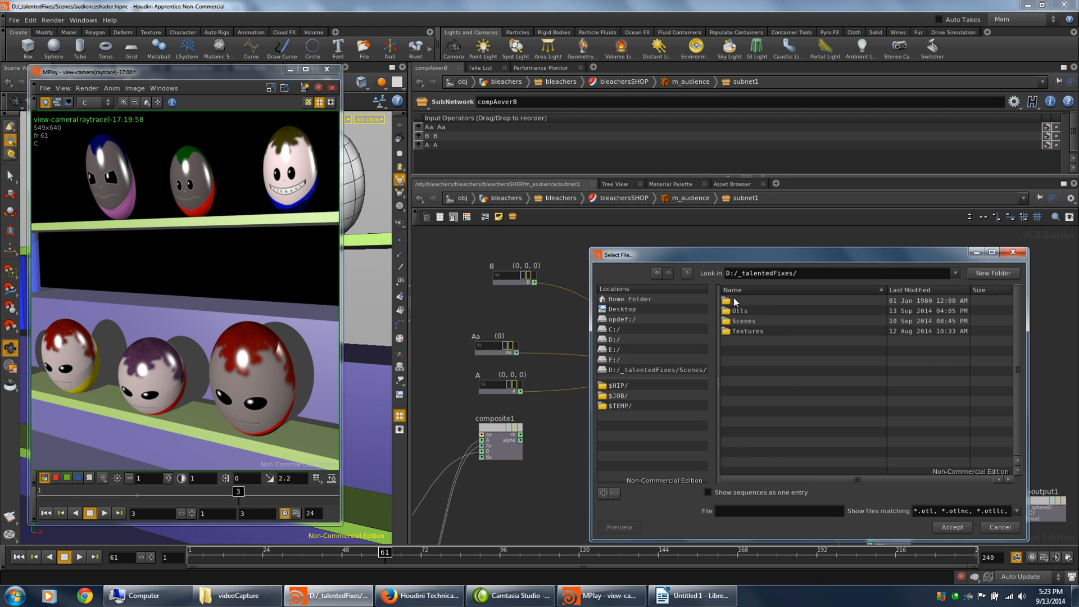
pyautogui.doubleClick(740, 310)
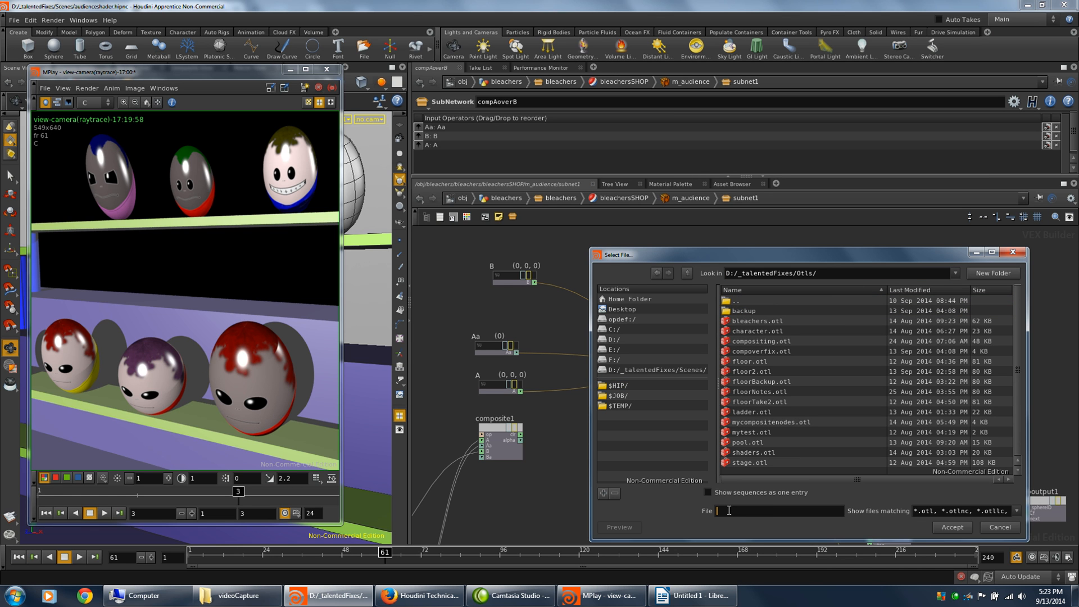
# Save the asset library as compaoverb.otl and create the digital asset
pyautogui.write('compaoverb')
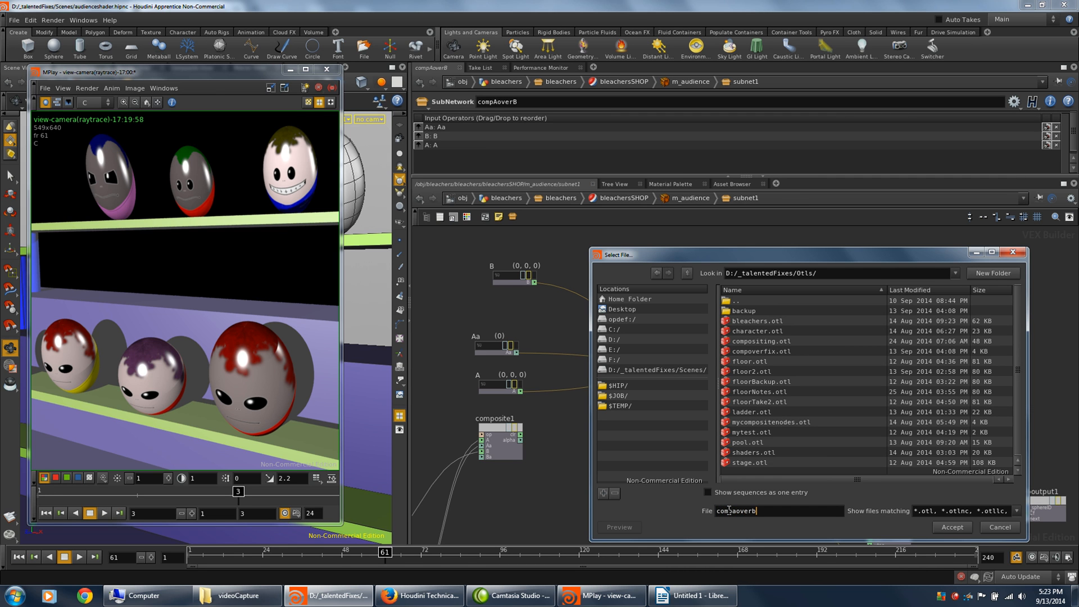
pyautogui.write('.otl')
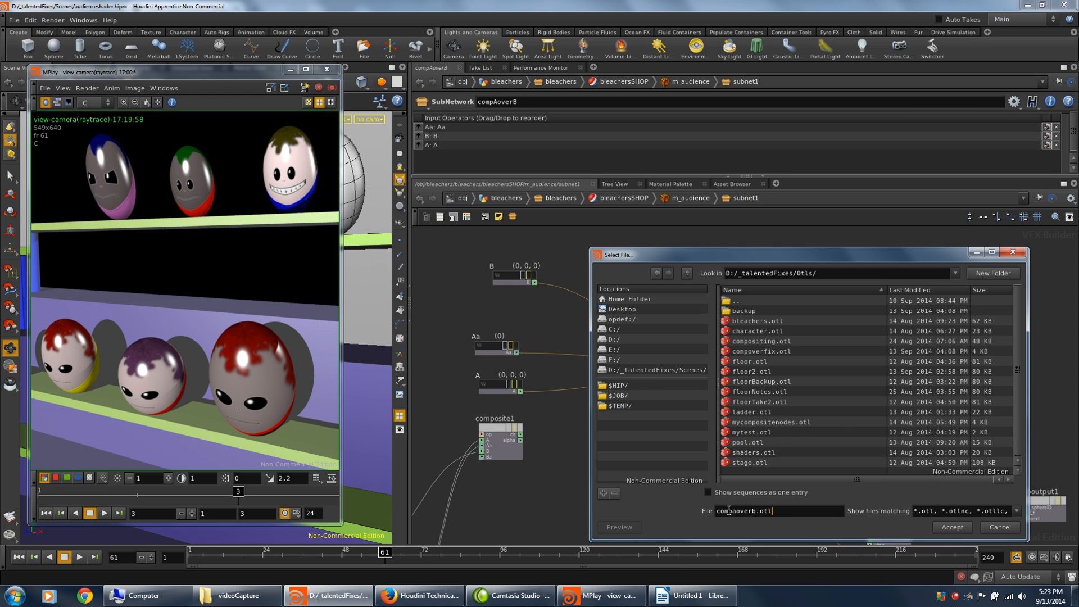
pyautogui.click(952, 526)
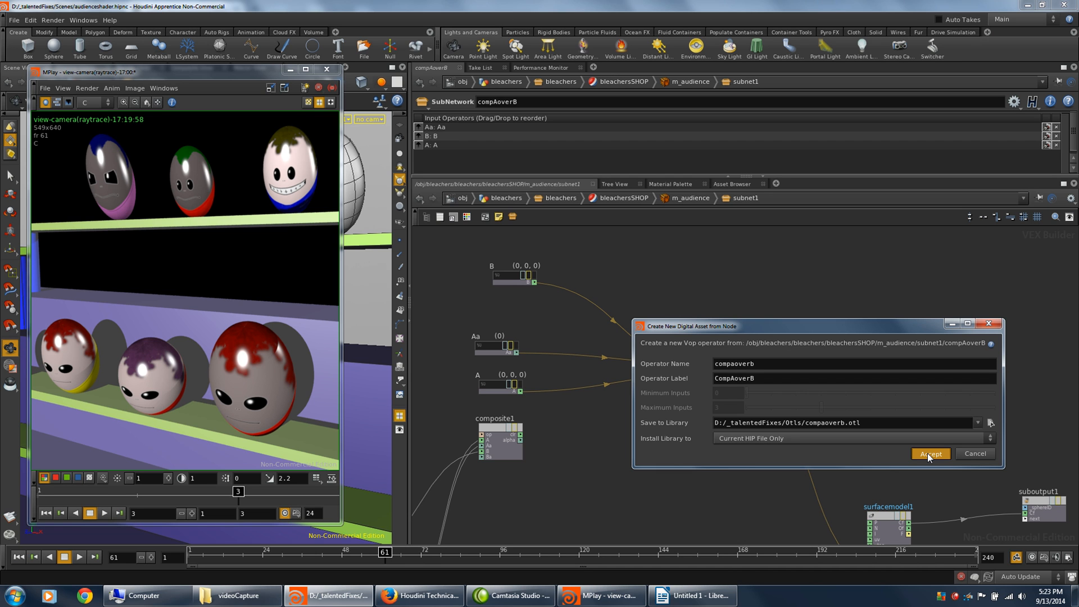
pyautogui.click(931, 453)
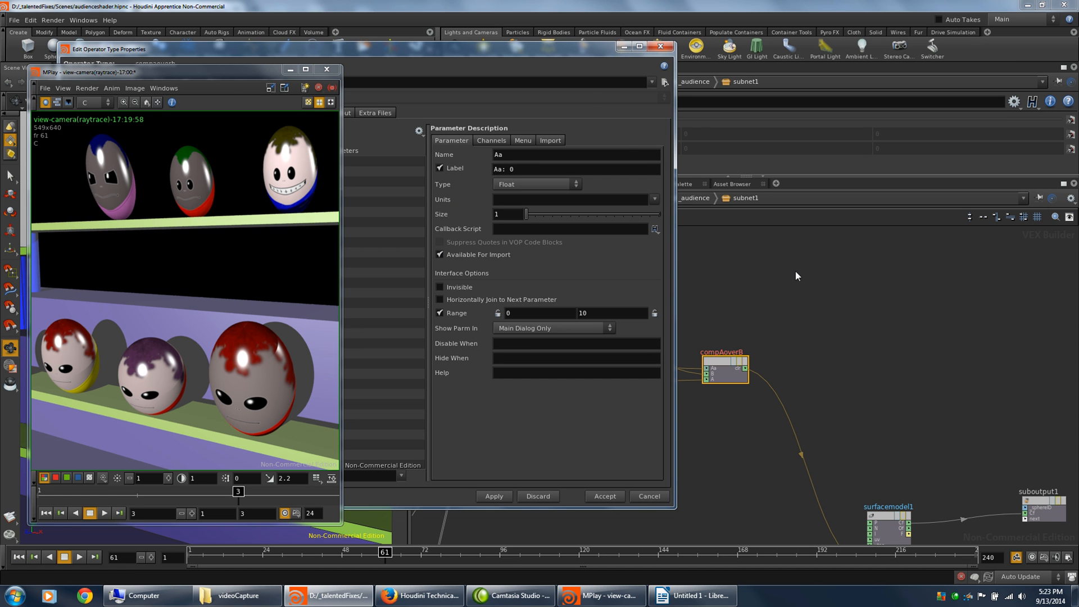
pyautogui.moveTo(309, 87)
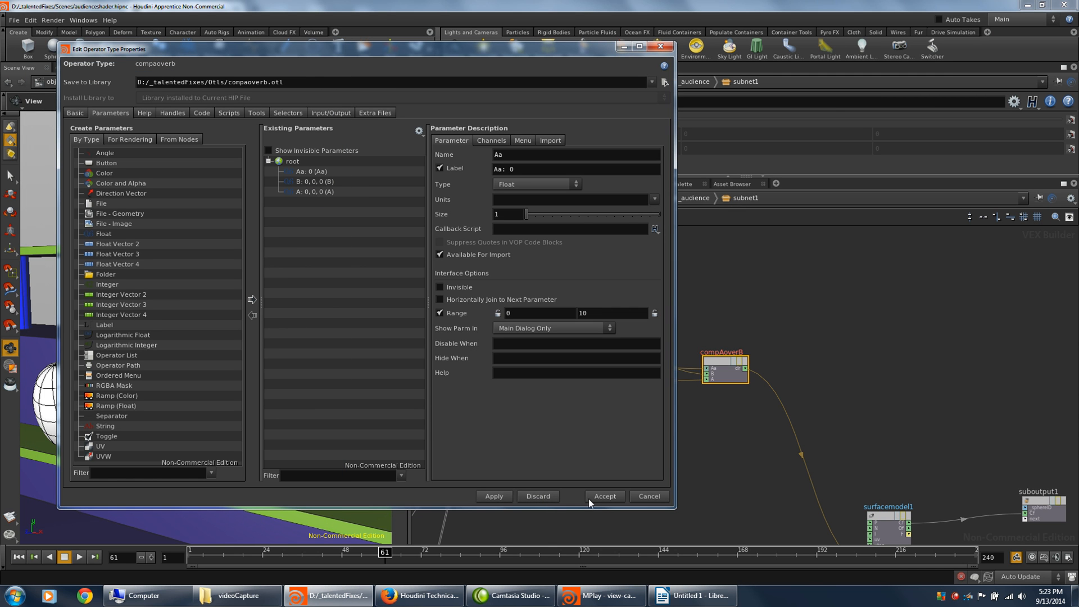
# Accept the compAoverB operator type properties; the eggs re-render solid black
pyautogui.click(605, 496)
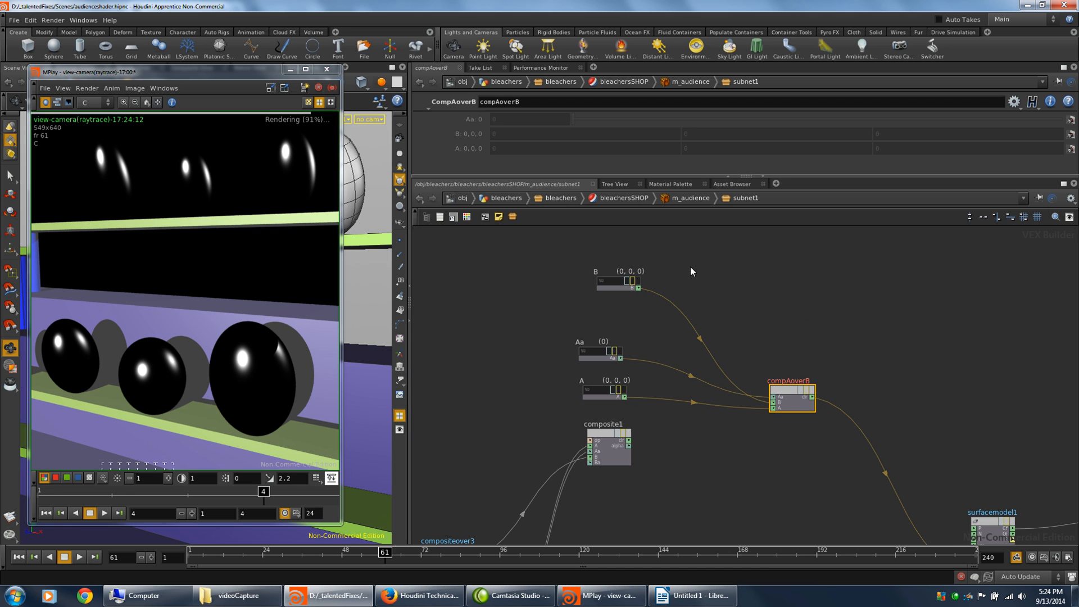
pyautogui.moveTo(708, 488)
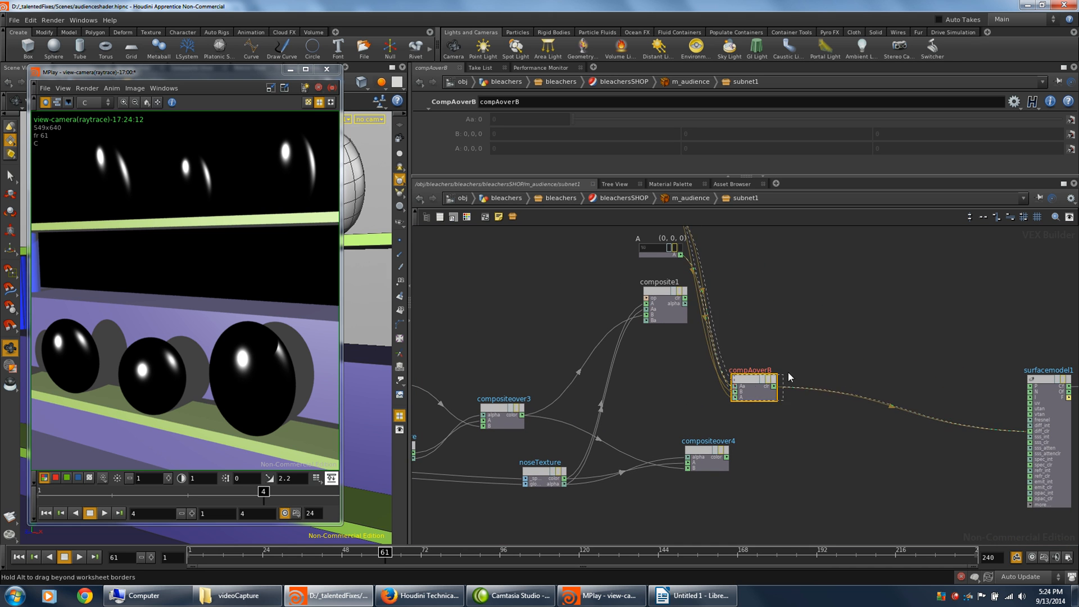
# Move compAoverB right and wire compositeover3 and compositeover4 outputs into its A and B inputs
pyautogui.moveTo(753, 385); pyautogui.dragTo(836, 387)
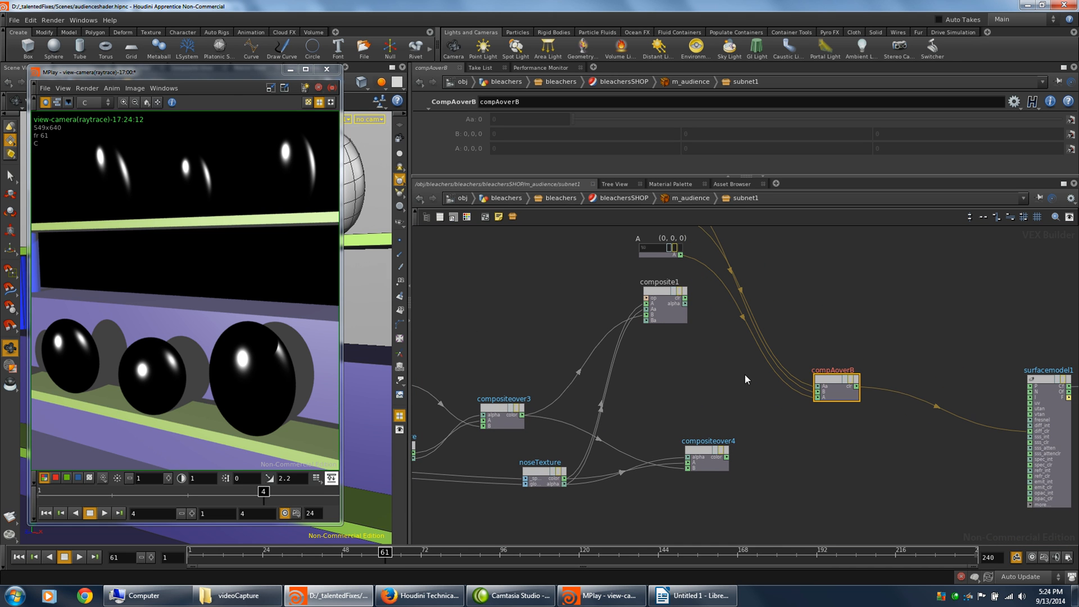
pyautogui.moveTo(521, 418)
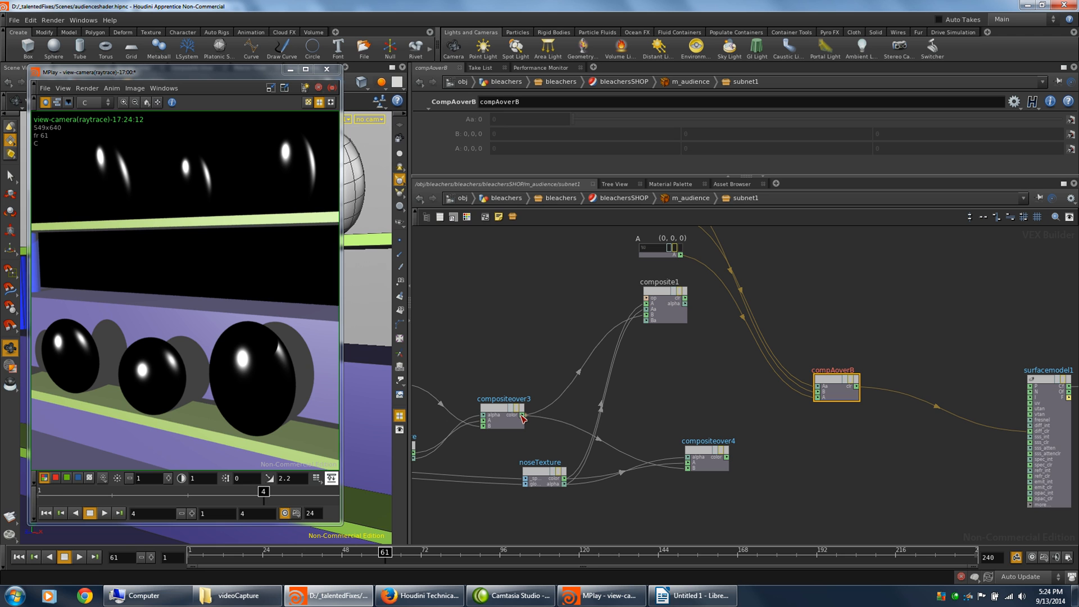
pyautogui.moveTo(525, 418); pyautogui.dragTo(804, 419)
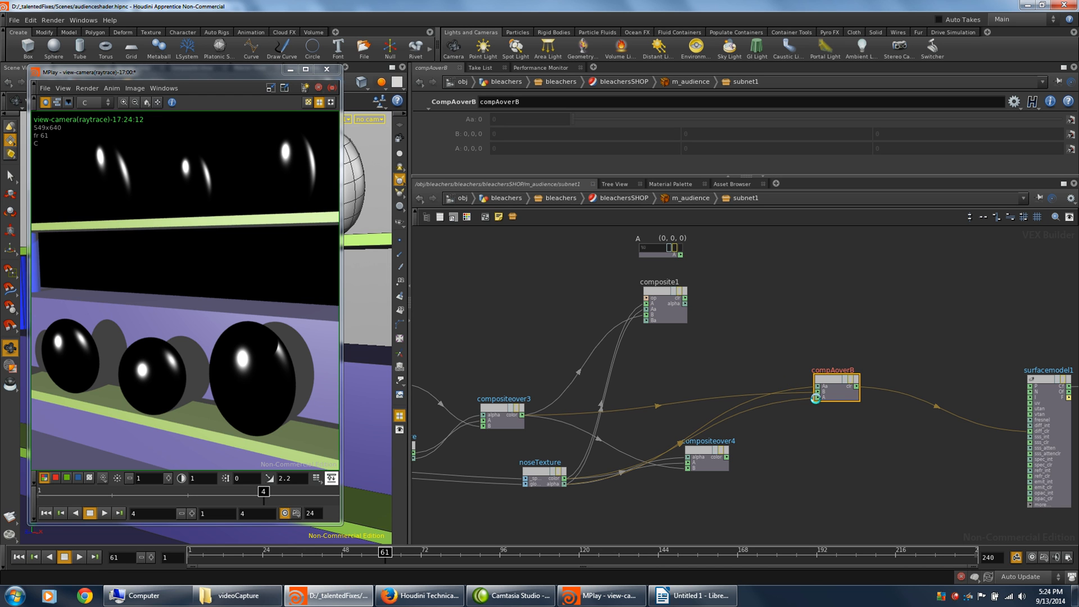
pyautogui.moveTo(348, 393)
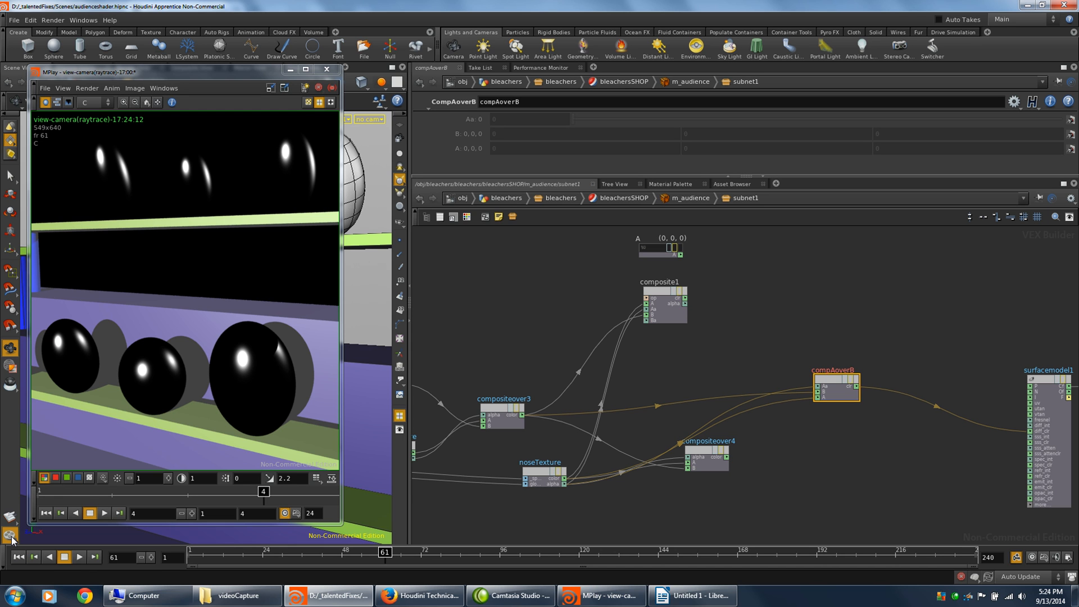
pyautogui.moveTo(11, 535)
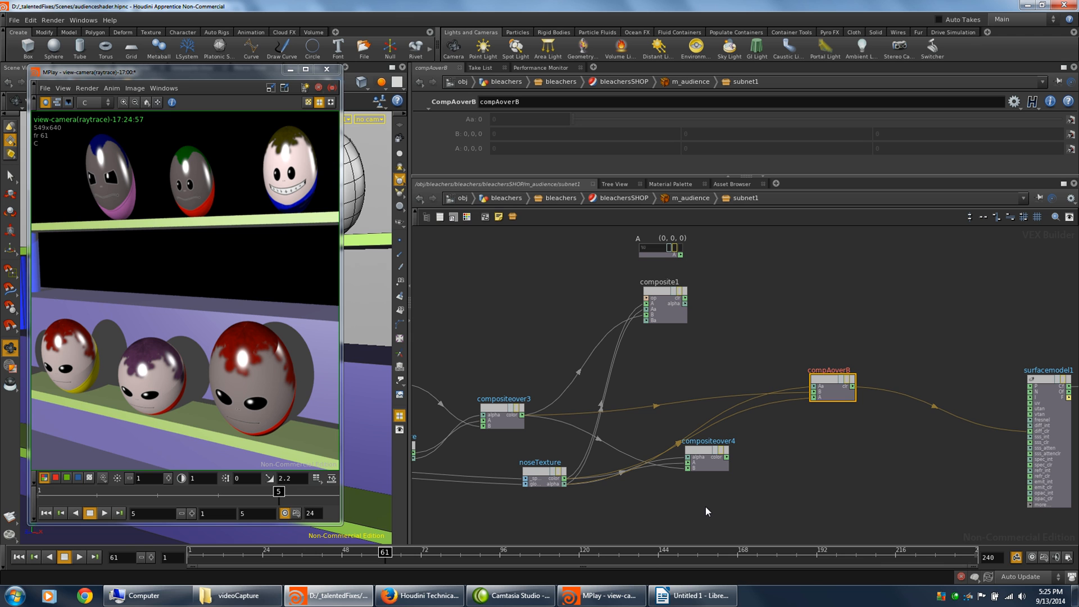
pyautogui.moveTo(875, 529)
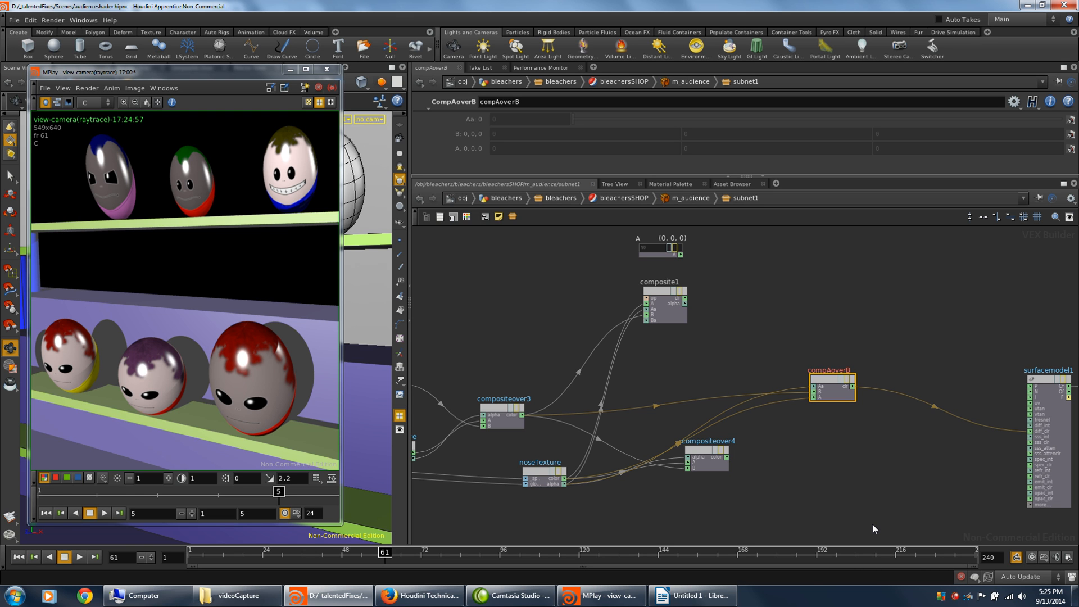
pyautogui.moveTo(885, 521)
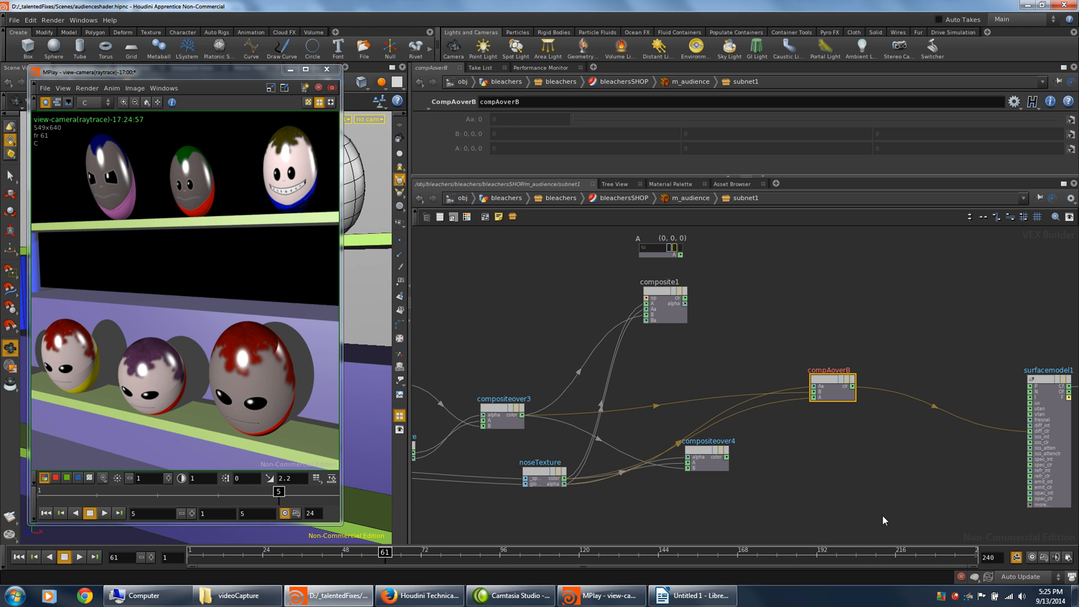